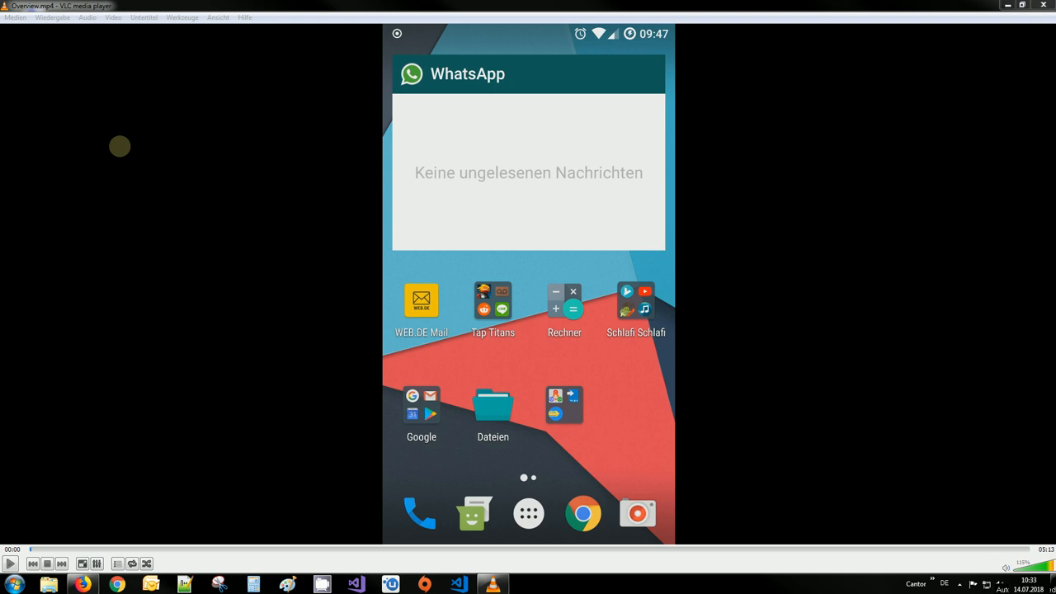
mouse_move(404, 310)
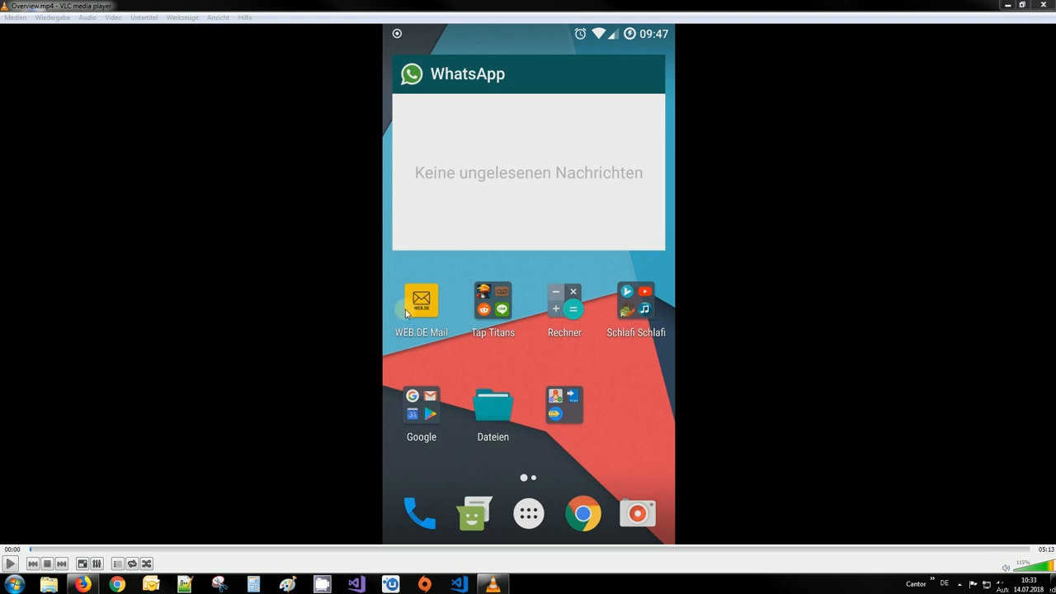
mouse_move(73, 512)
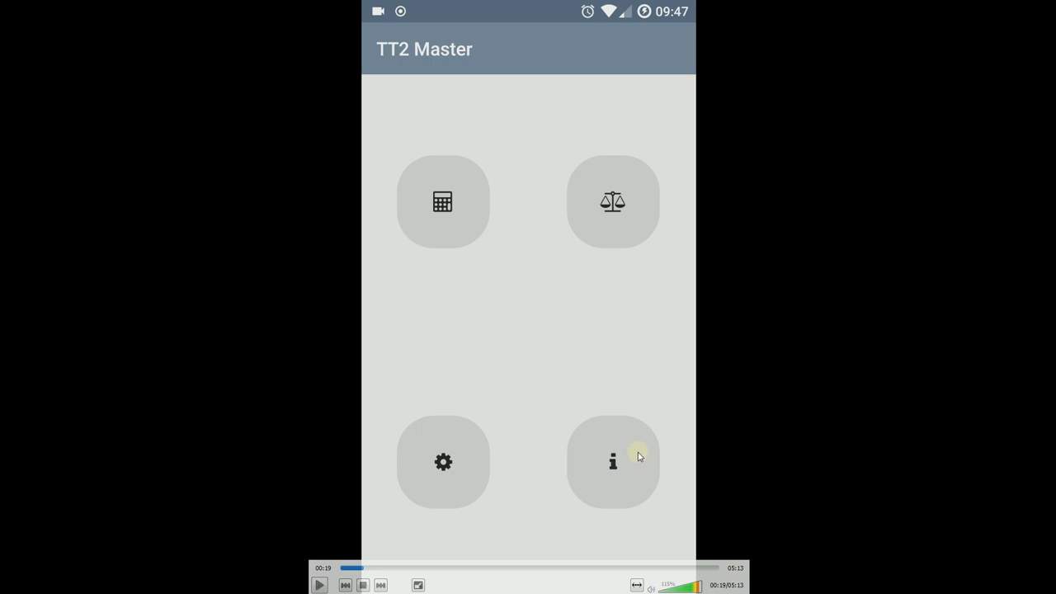
mouse_move(443, 449)
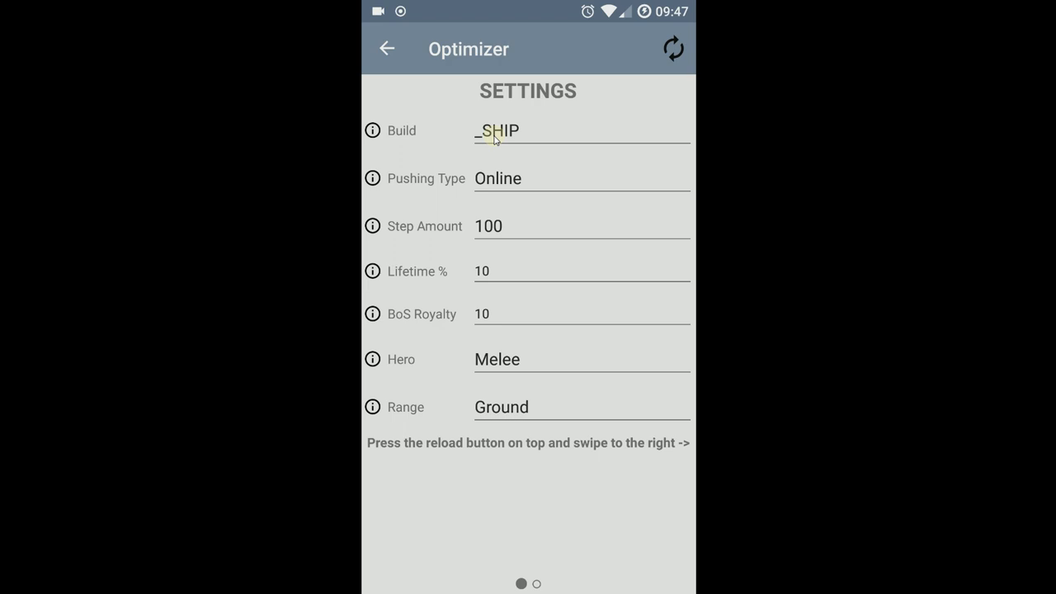
- Enter the Optimizer from the calculator tile and show the build list (_HS, _PET, _SC, _SHIP, _TAP)
left_click(674, 49)
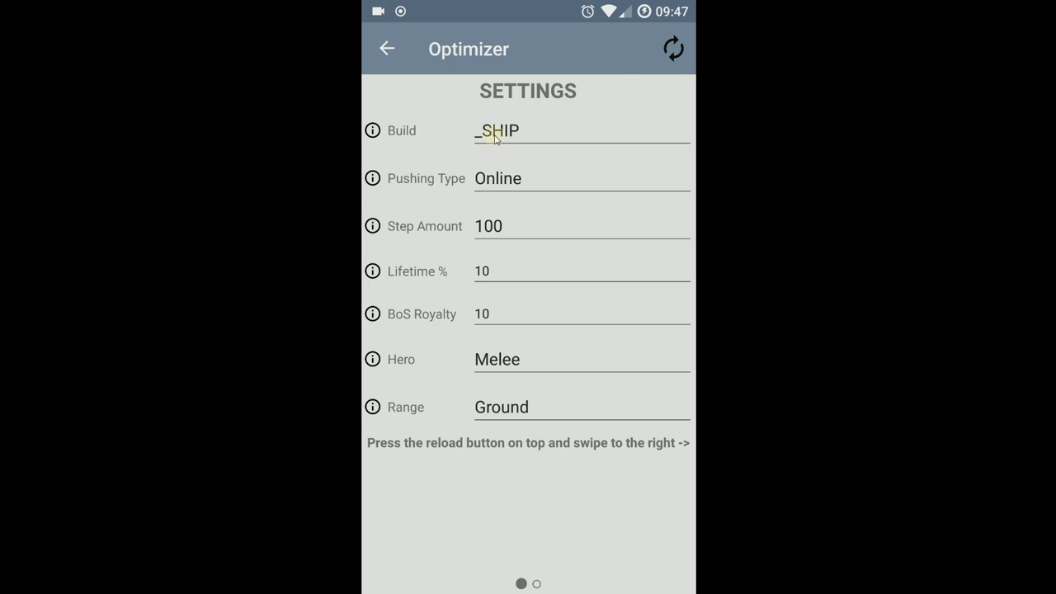
left_click(495, 131)
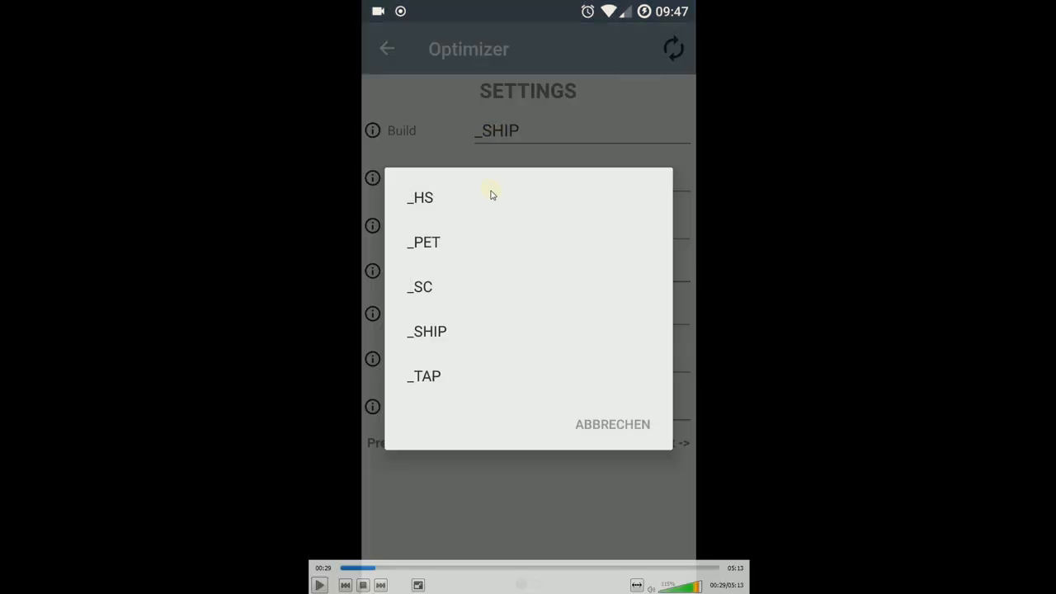
mouse_move(465, 337)
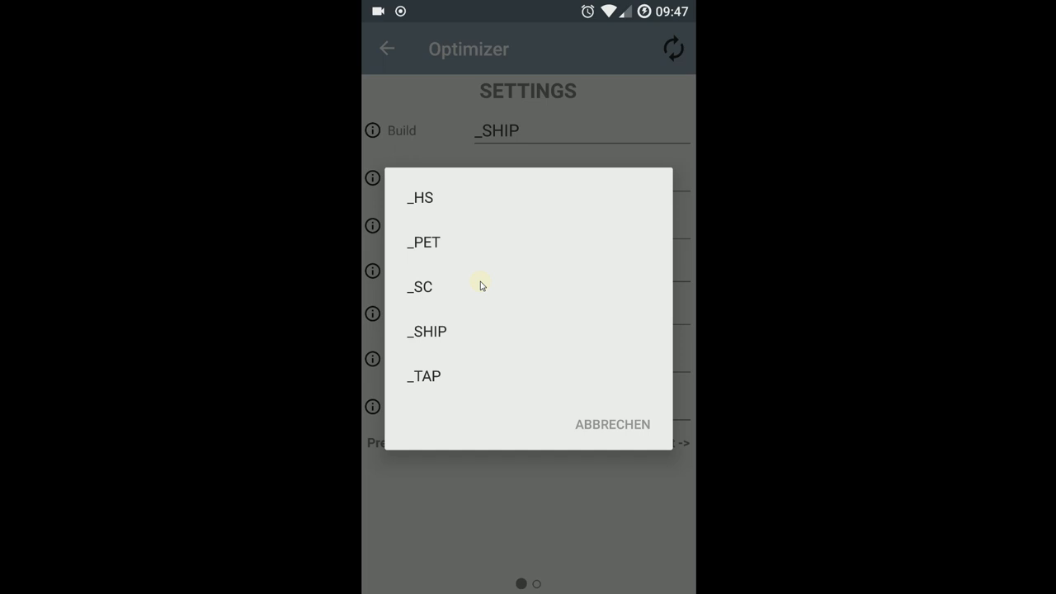
- Keep build _SHIP and pushing type Online, and set Step Amount to 1000
left_click(426, 330)
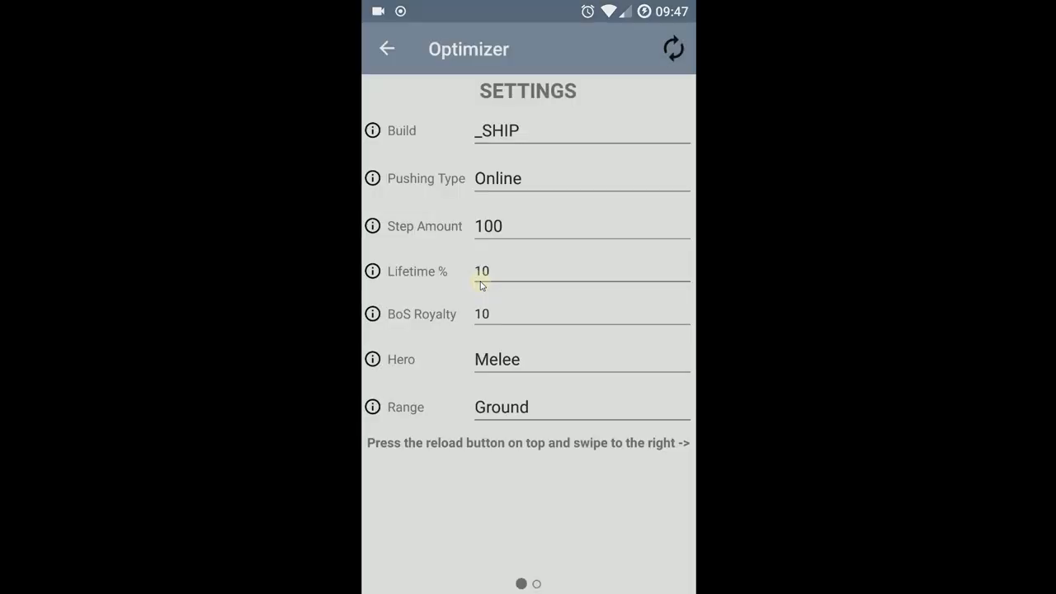
left_click(499, 178)
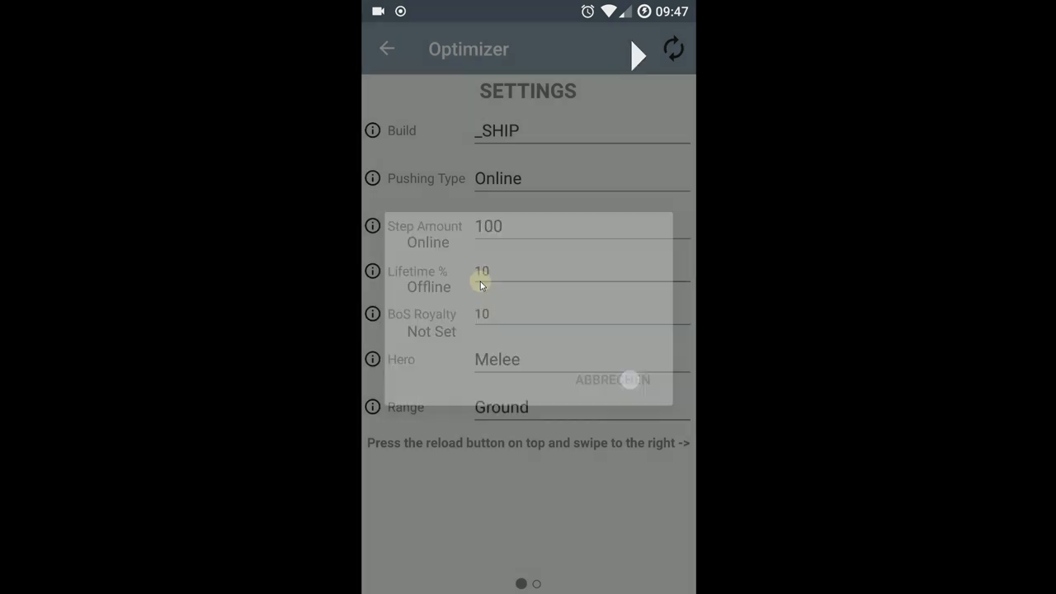
left_click(488, 226)
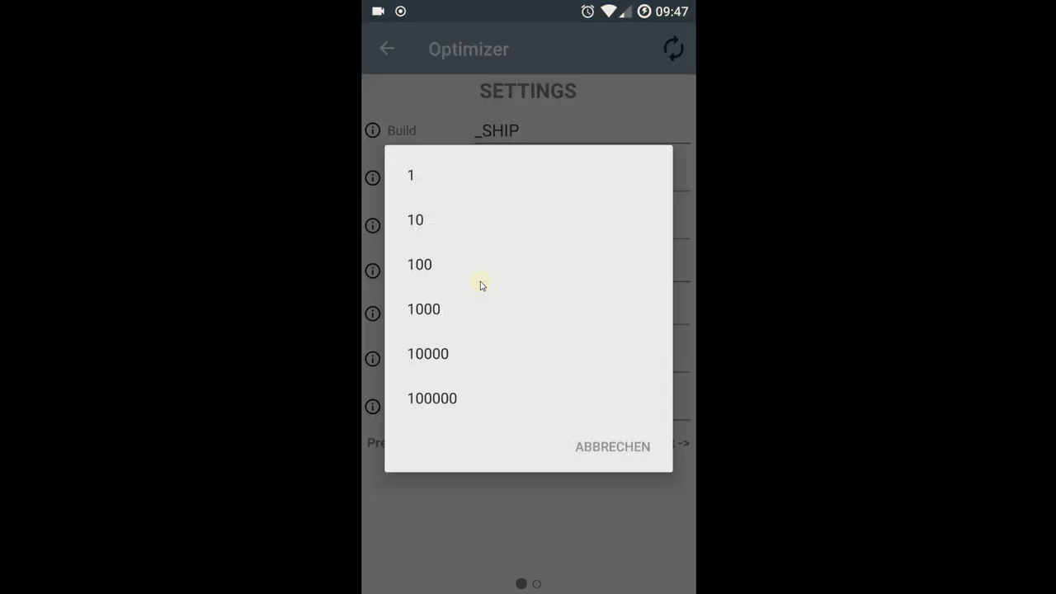
left_click(424, 308)
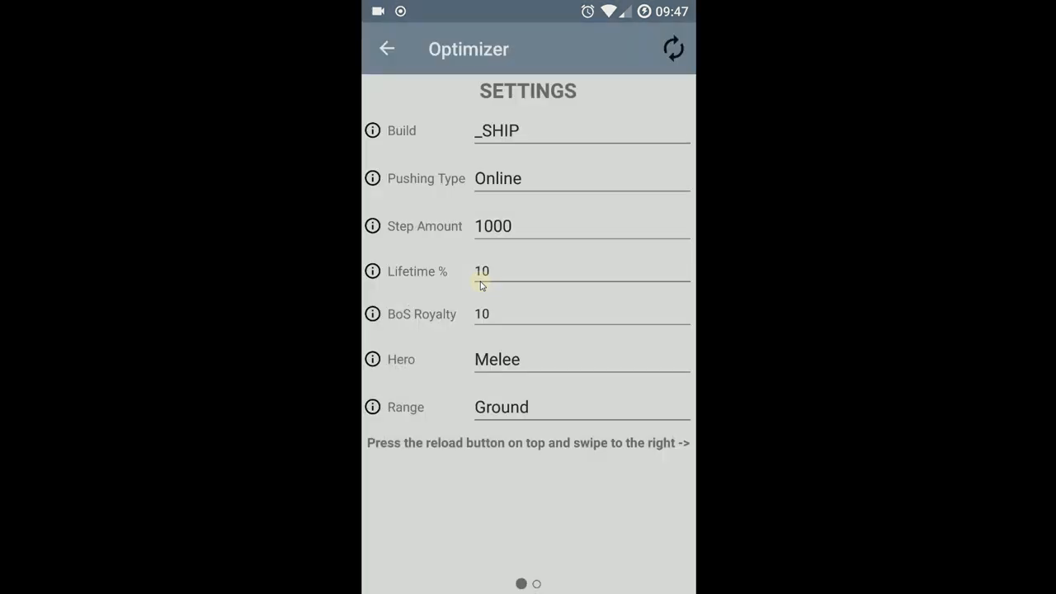
left_click(674, 50)
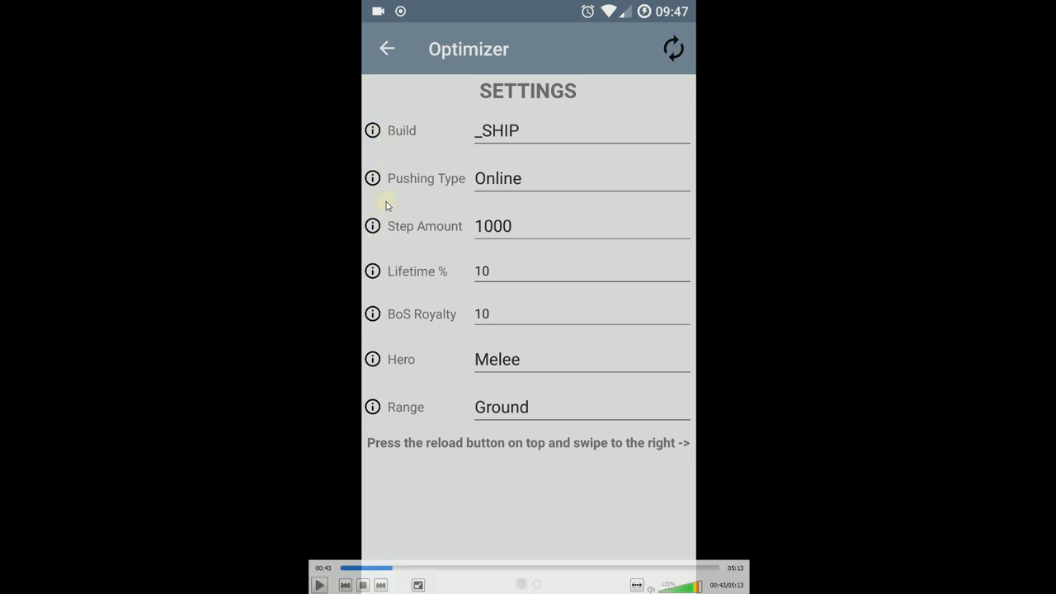
- Set BoS Royalty to 56 and bring up the hero type choices
left_click(673, 50)
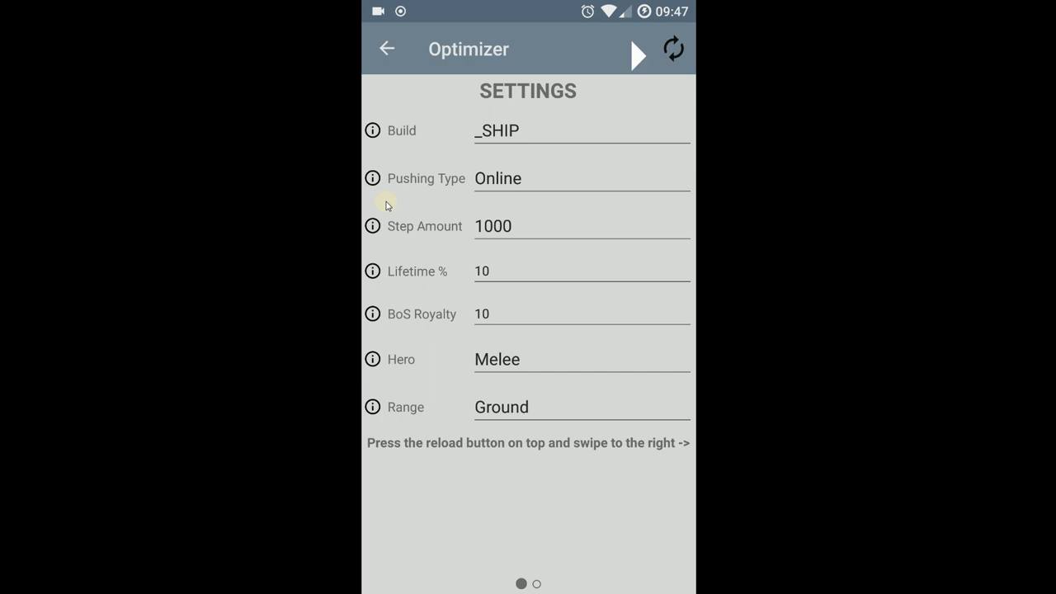
left_click(639, 56)
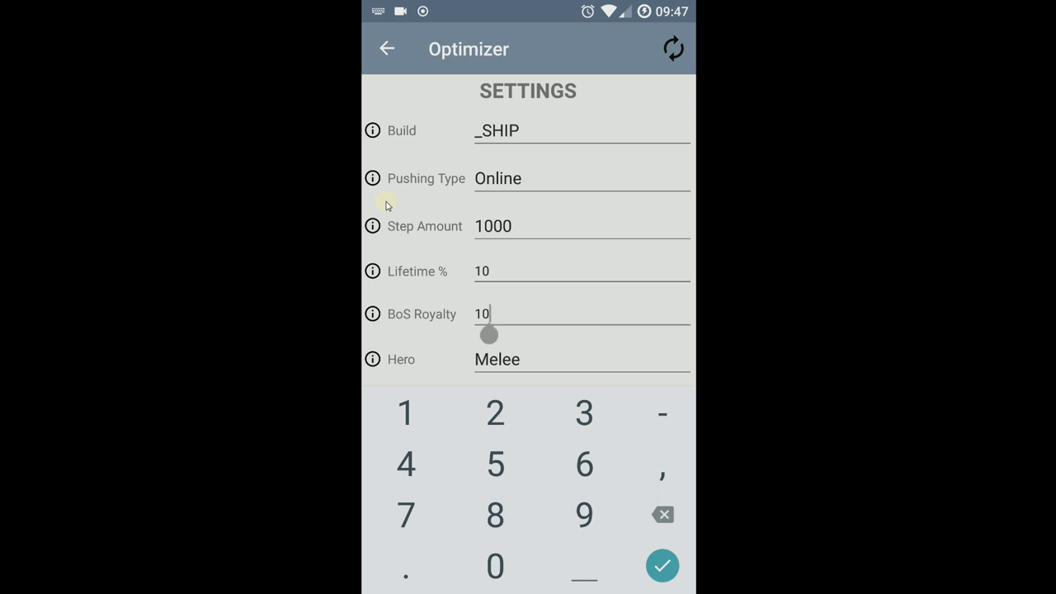
left_click(662, 515)
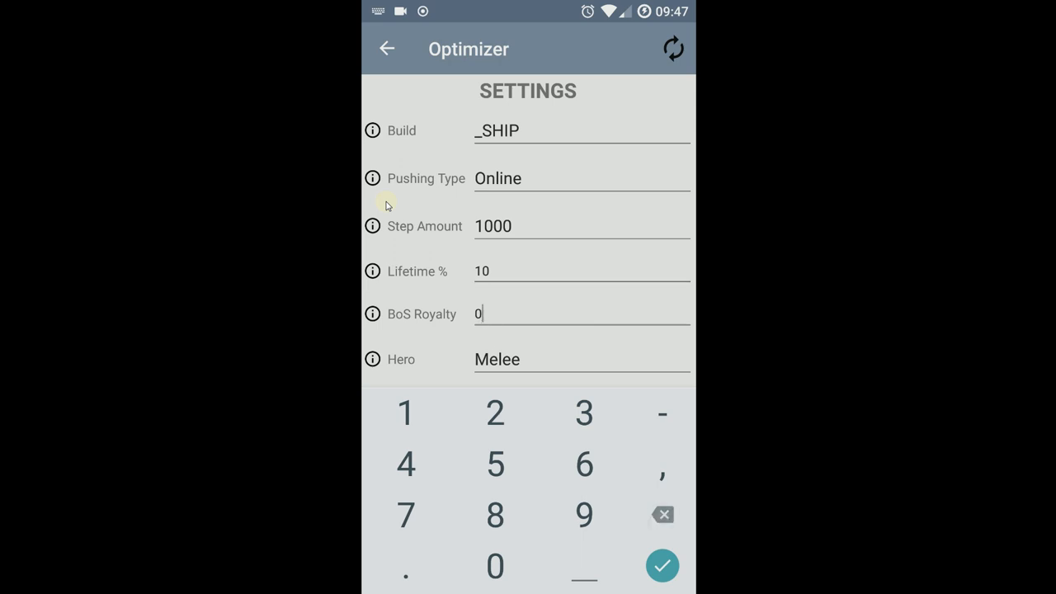
left_click(496, 466)
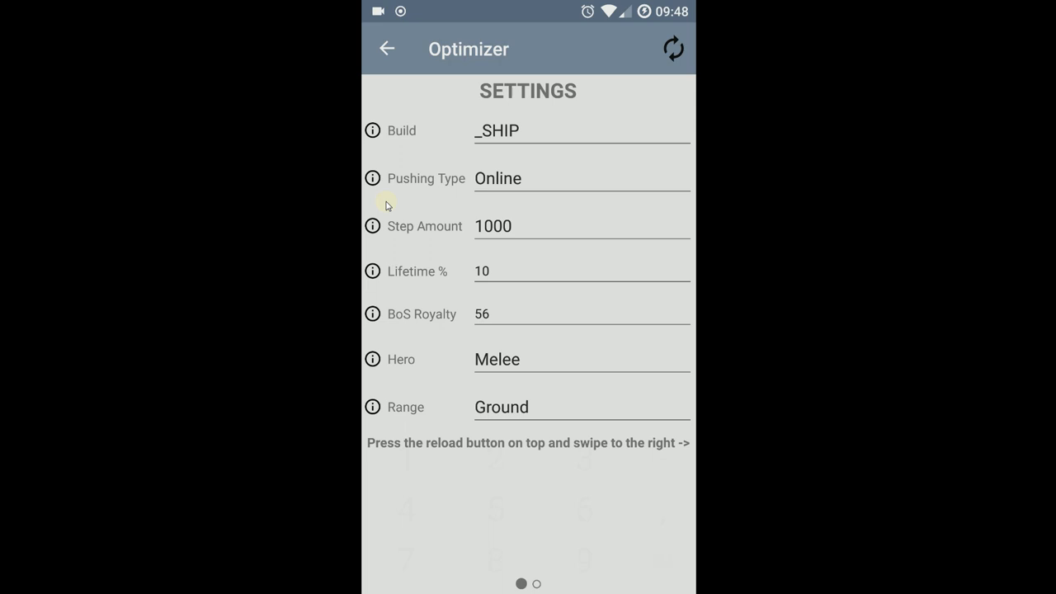
left_click(498, 360)
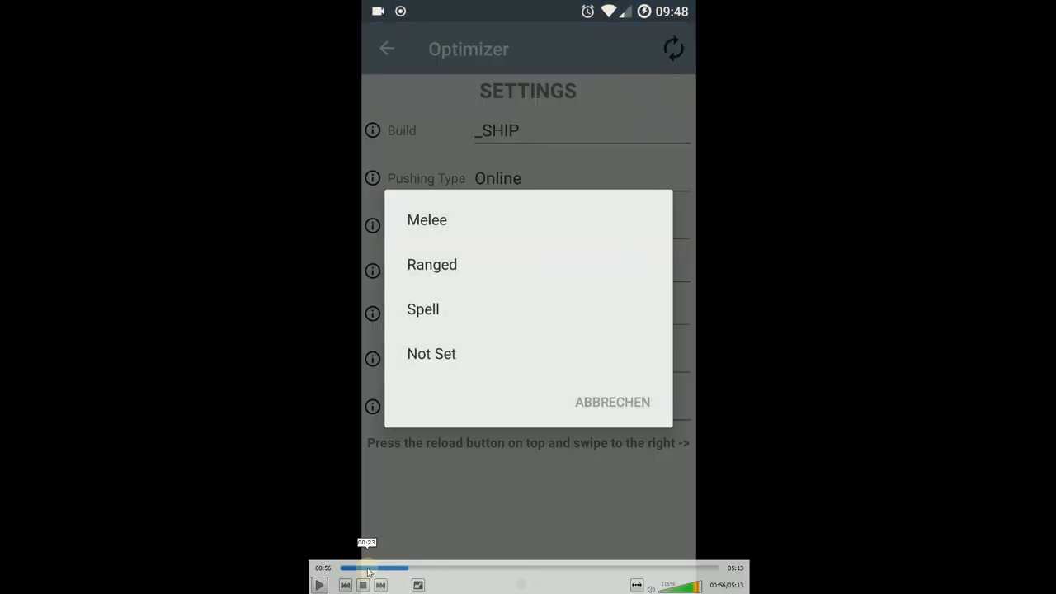
left_click(425, 219)
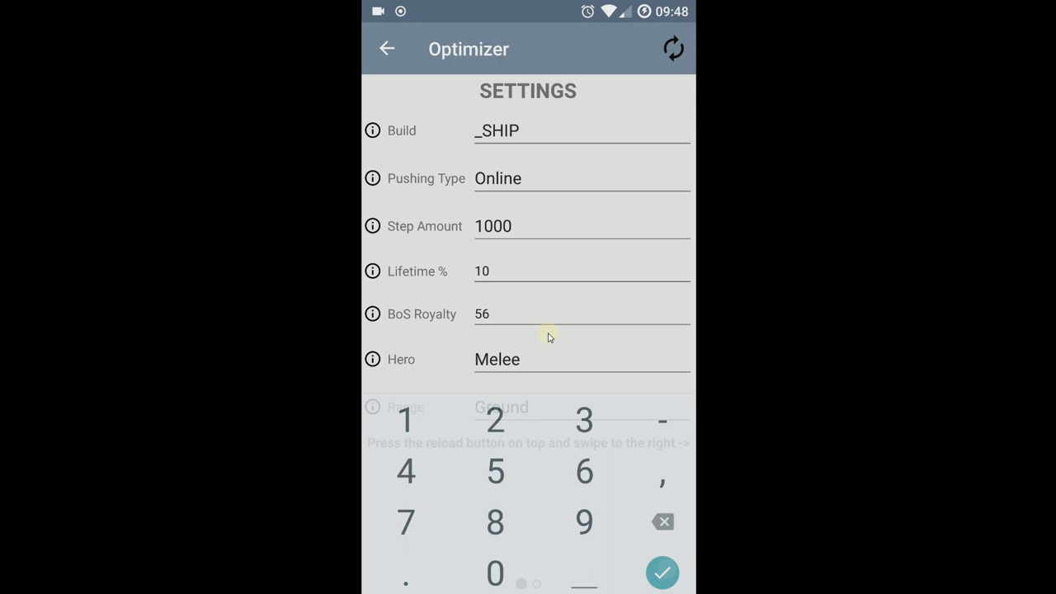
mouse_move(718, 355)
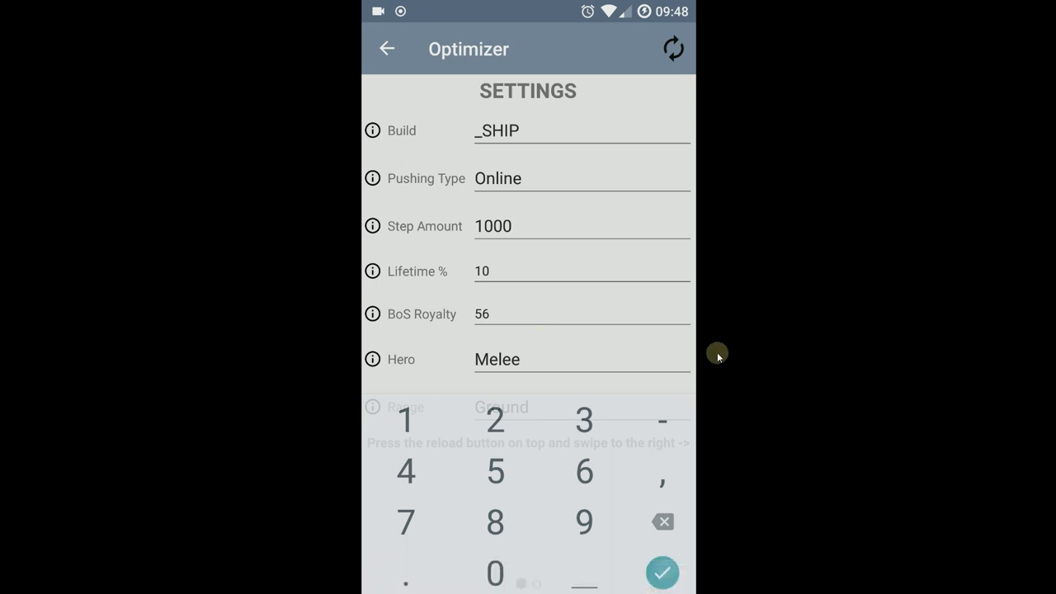
mouse_move(732, 380)
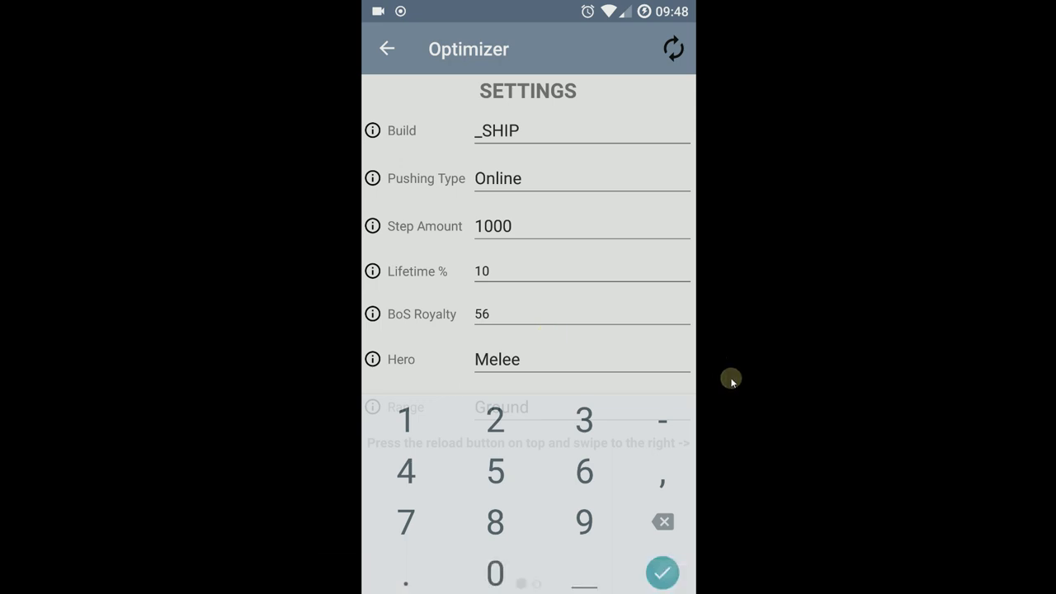
- Cancel the hero choice and swipe from the settings page to the second Optimizer page
left_click(663, 571)
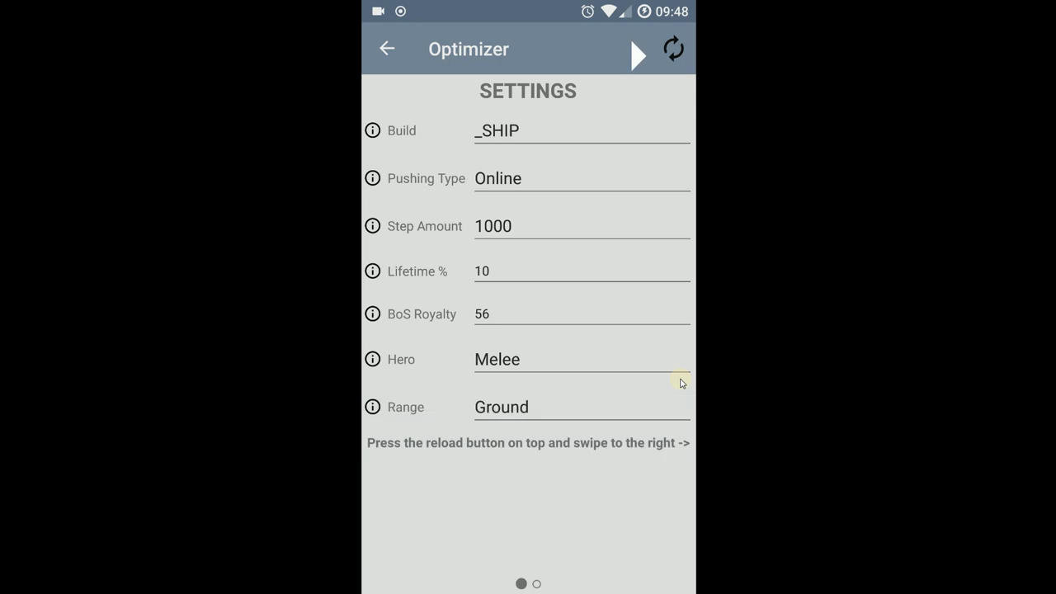
left_click(498, 360)
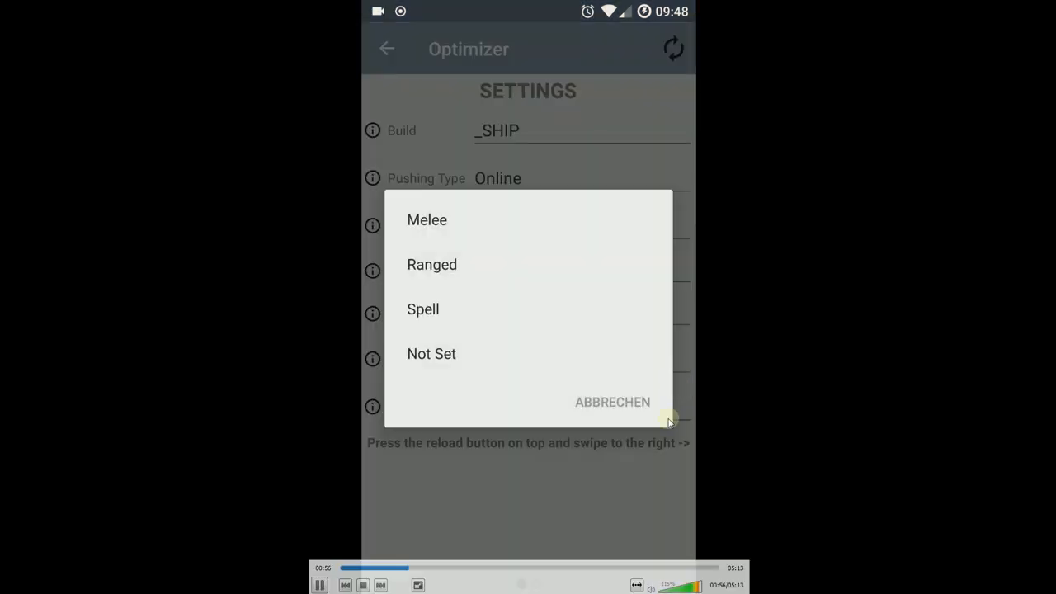
left_click(426, 220)
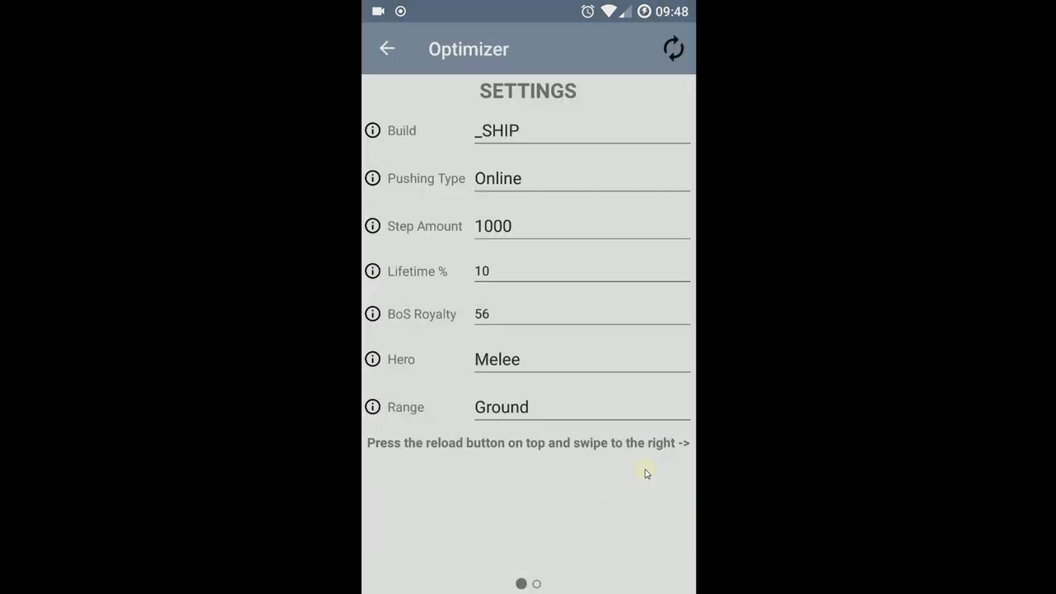
left_click(502, 406)
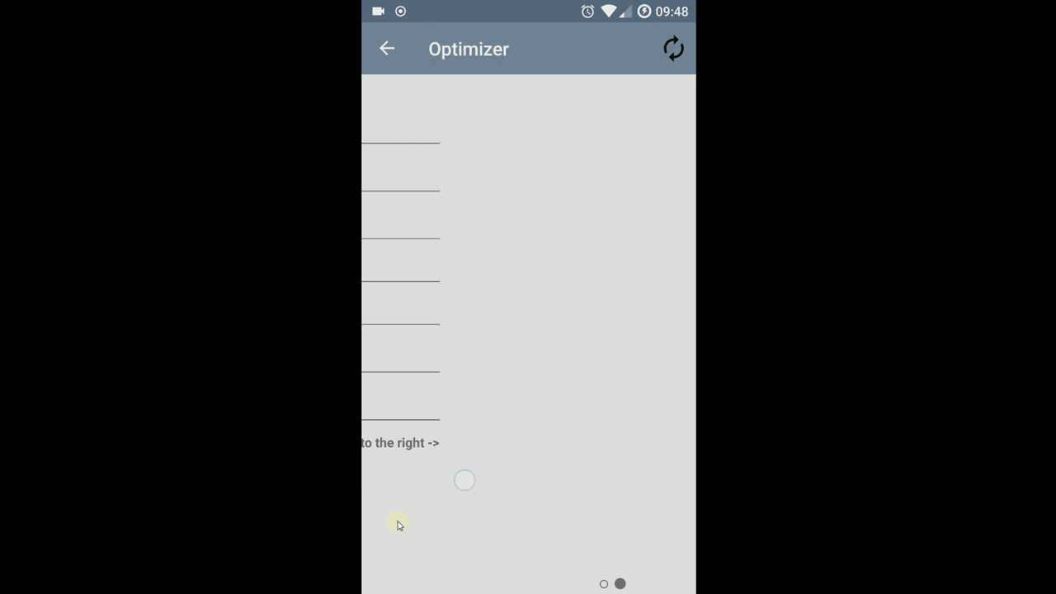
- Reload to compute artifact upgrade amounts like Book of Shadows, review them, and return to the main menu
left_click(674, 47)
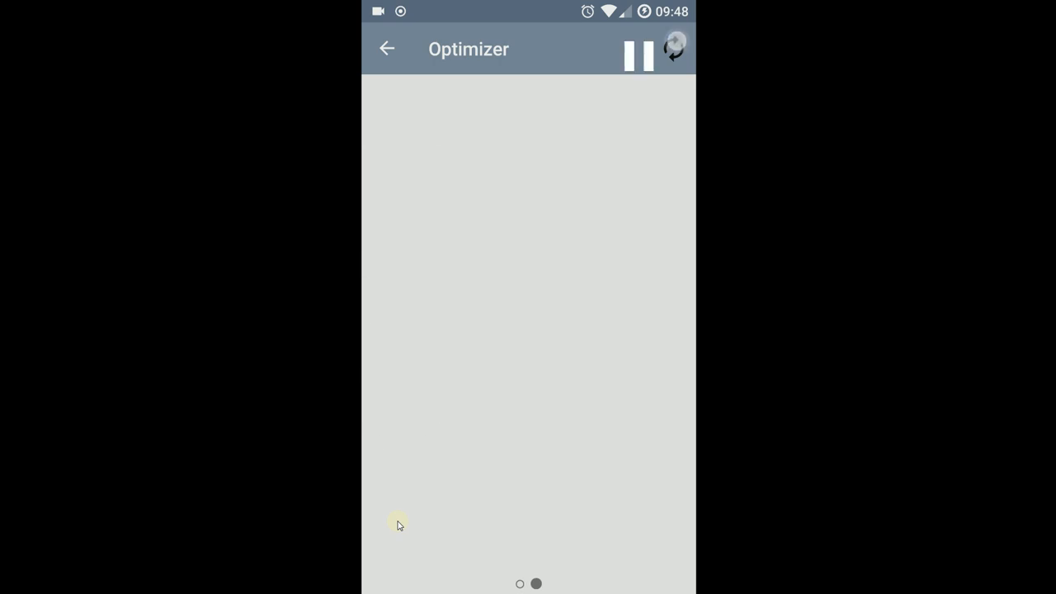
left_click(640, 58)
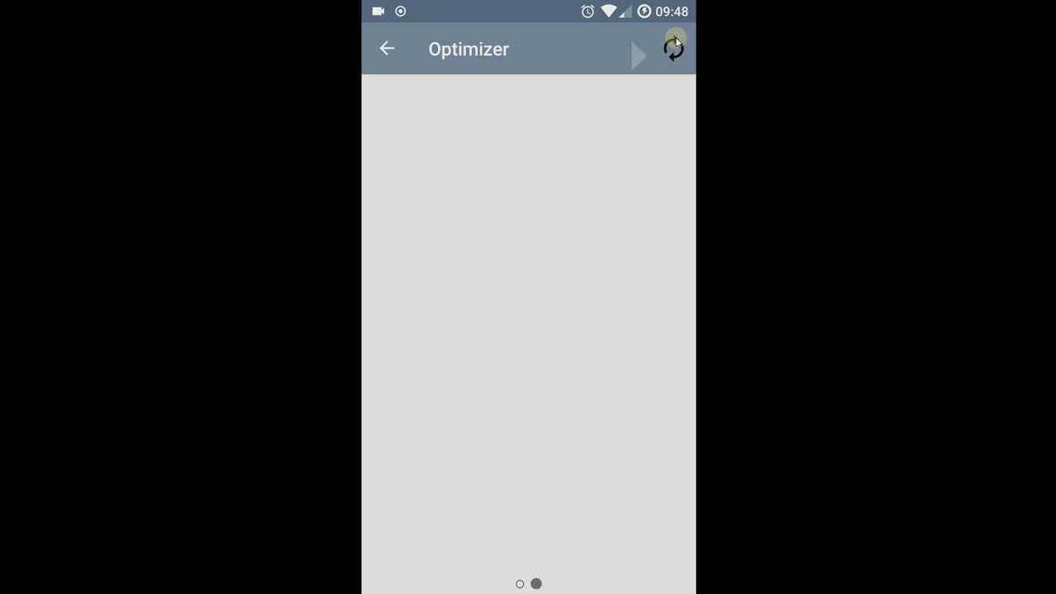
left_click(673, 48)
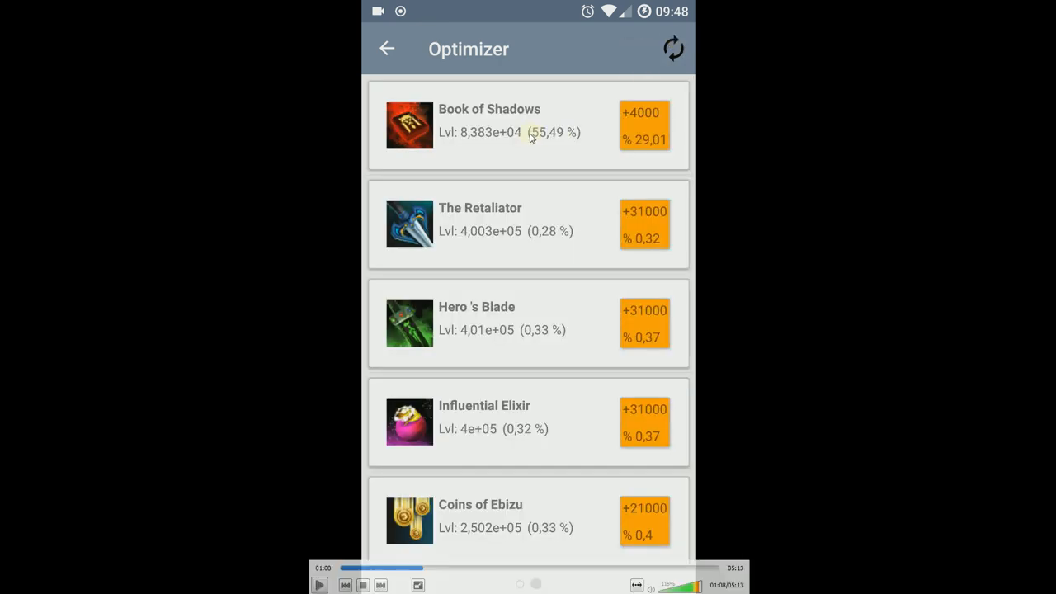
mouse_move(541, 138)
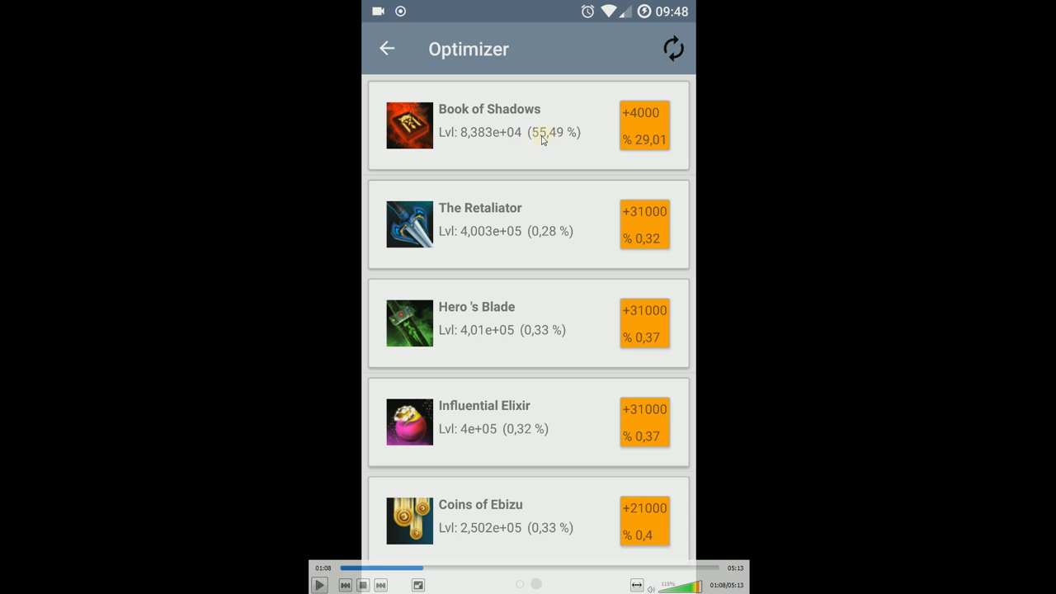
mouse_move(552, 142)
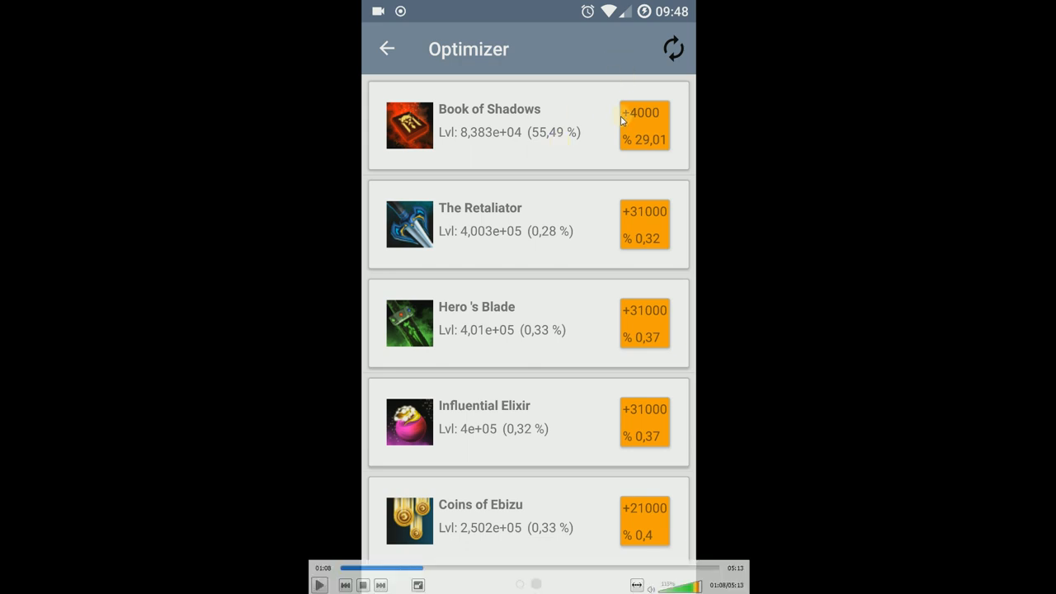
mouse_move(470, 139)
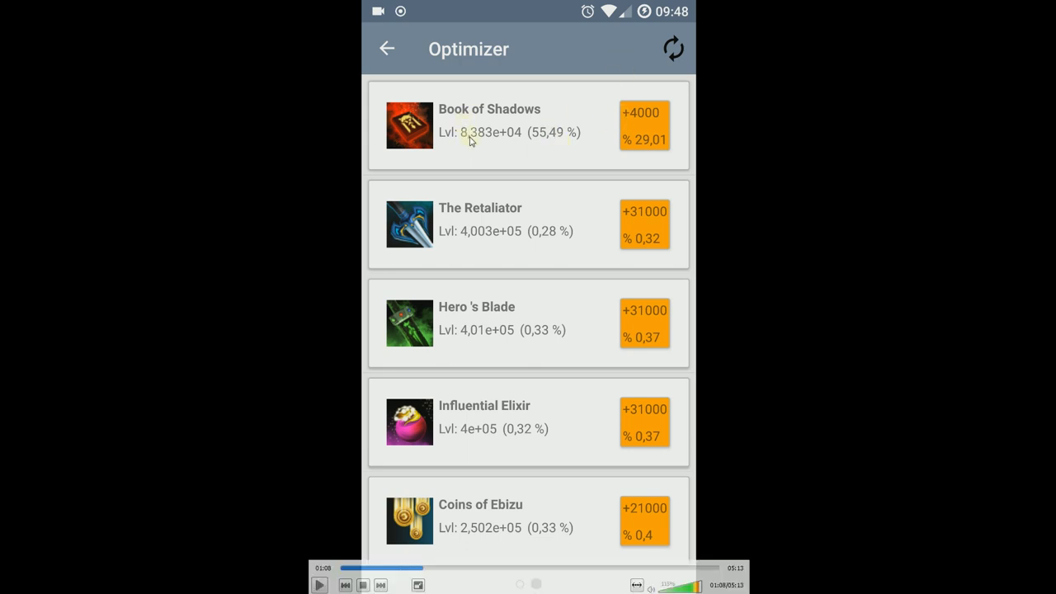
mouse_move(505, 147)
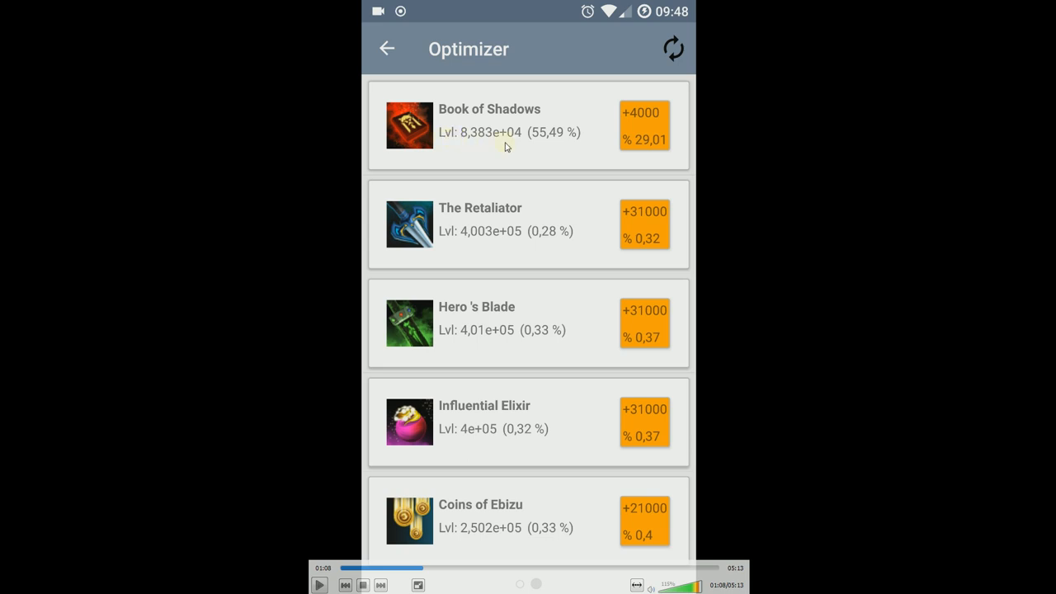
mouse_move(558, 142)
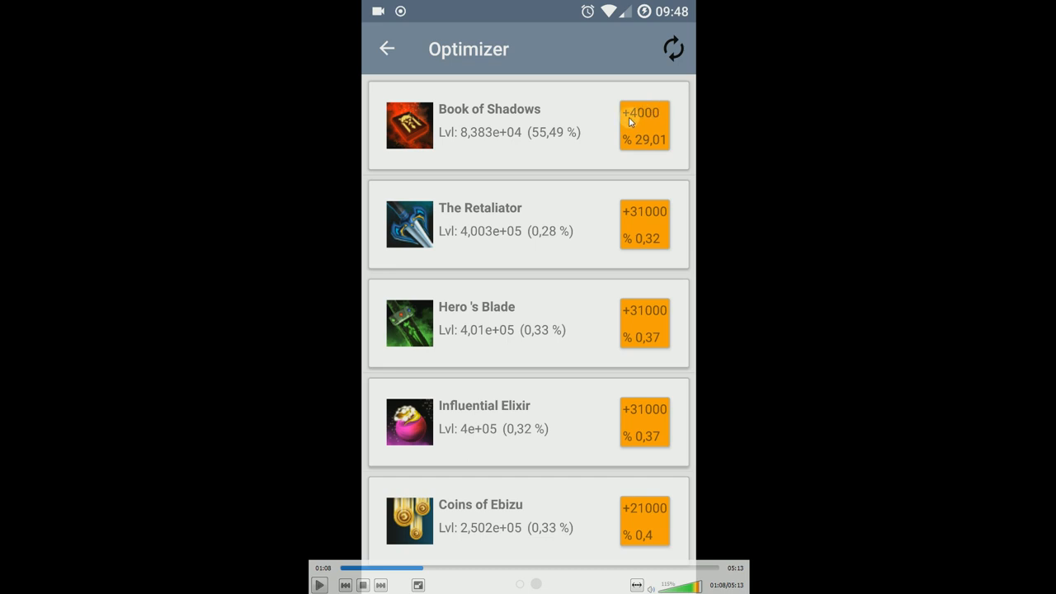
mouse_move(664, 122)
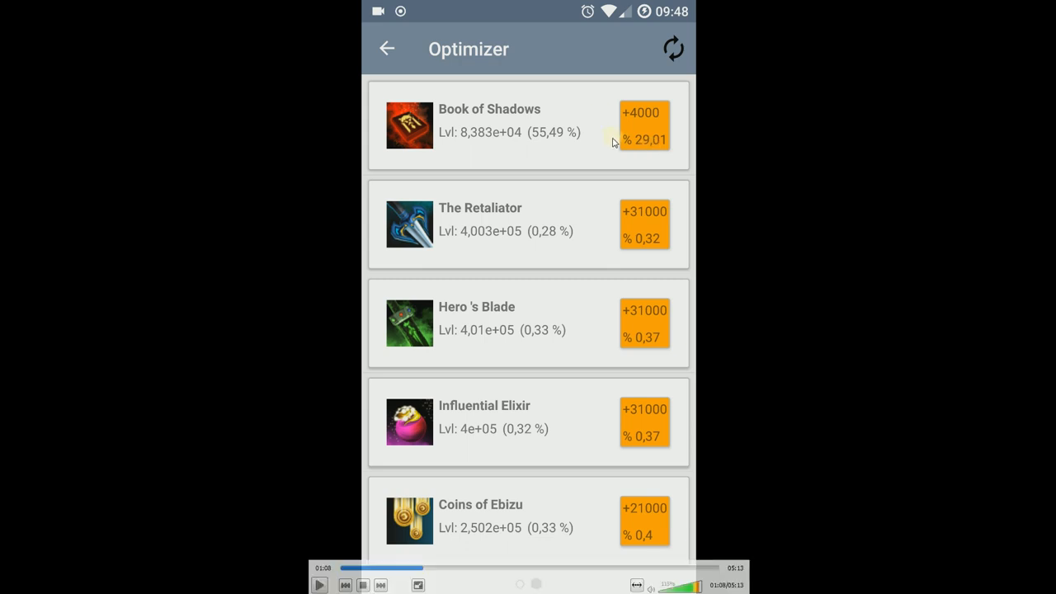
mouse_move(641, 148)
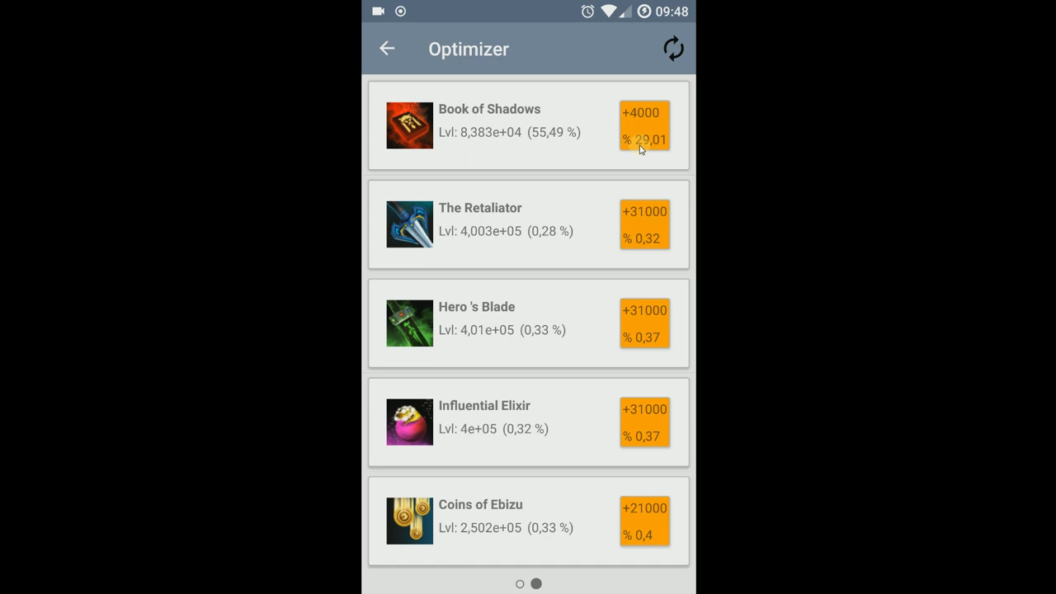
scroll("down", 3)
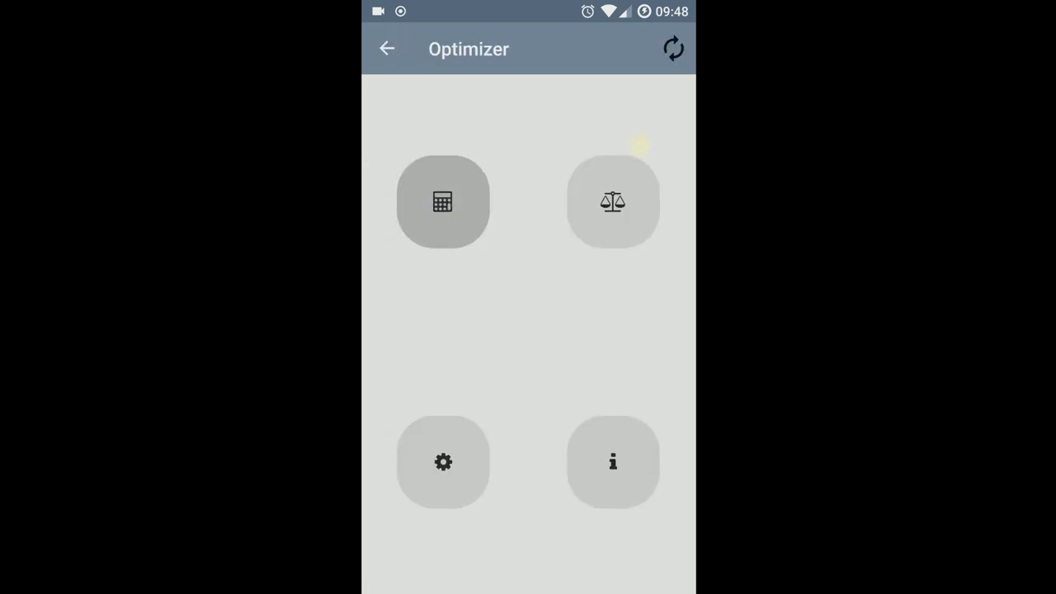
- In Optimizer settings, switch the hero type from Melee to Ranged and reload the suggestions
left_click(442, 462)
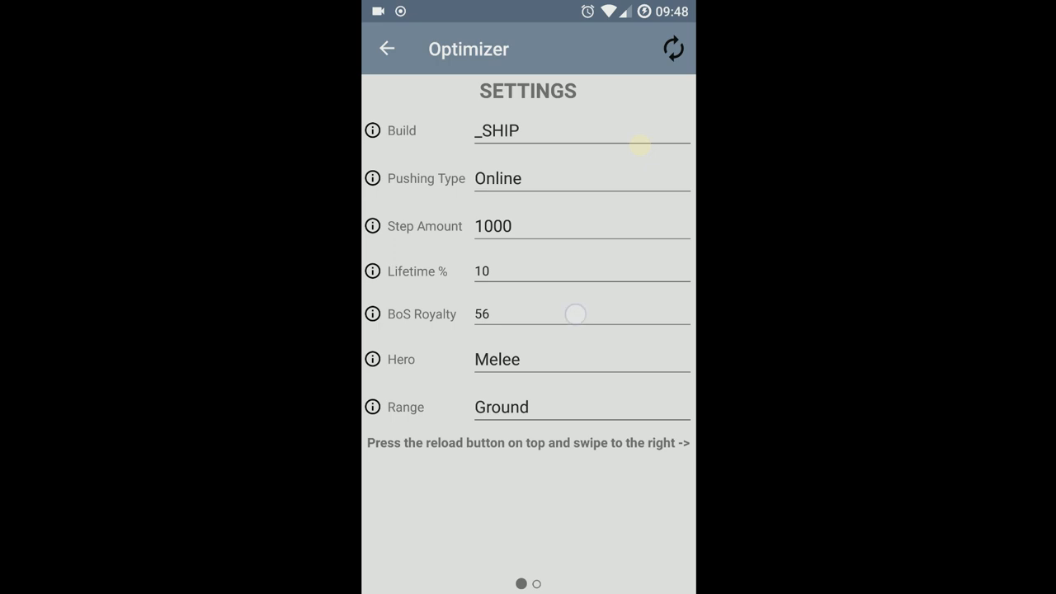
left_click(581, 314)
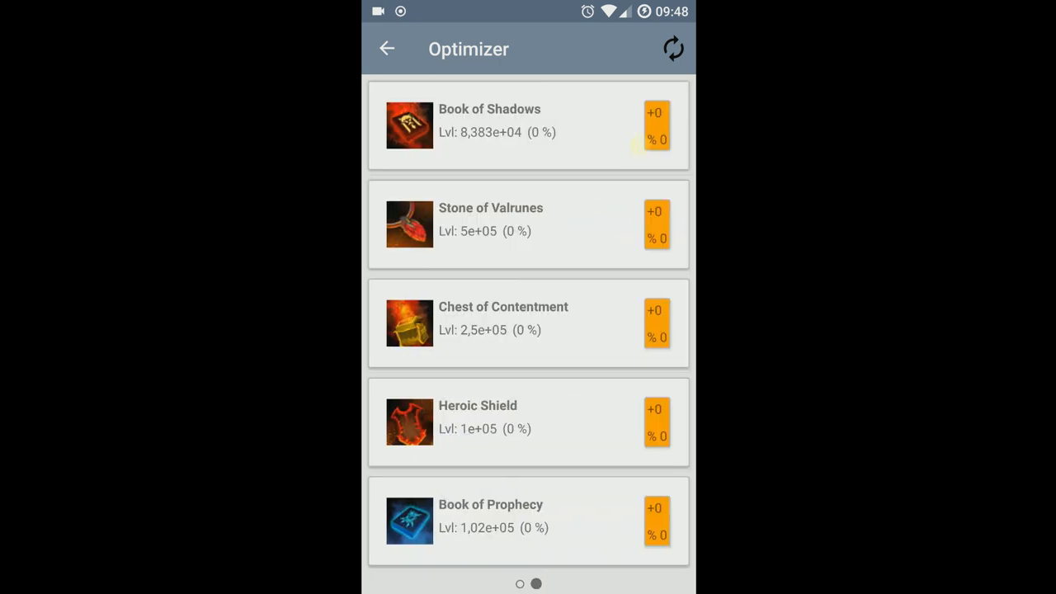
left_click(673, 48)
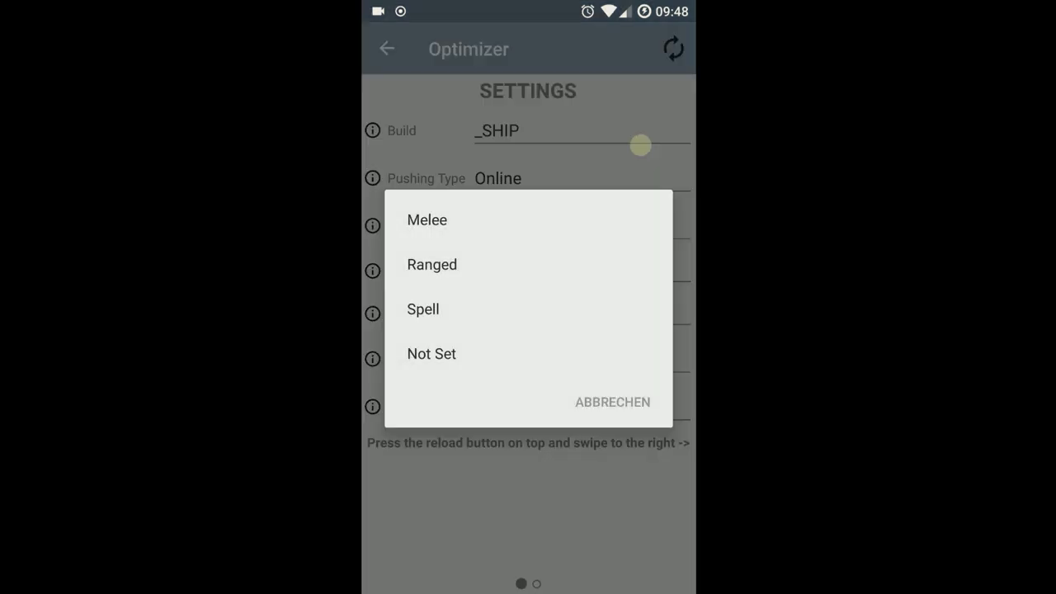
left_click(432, 265)
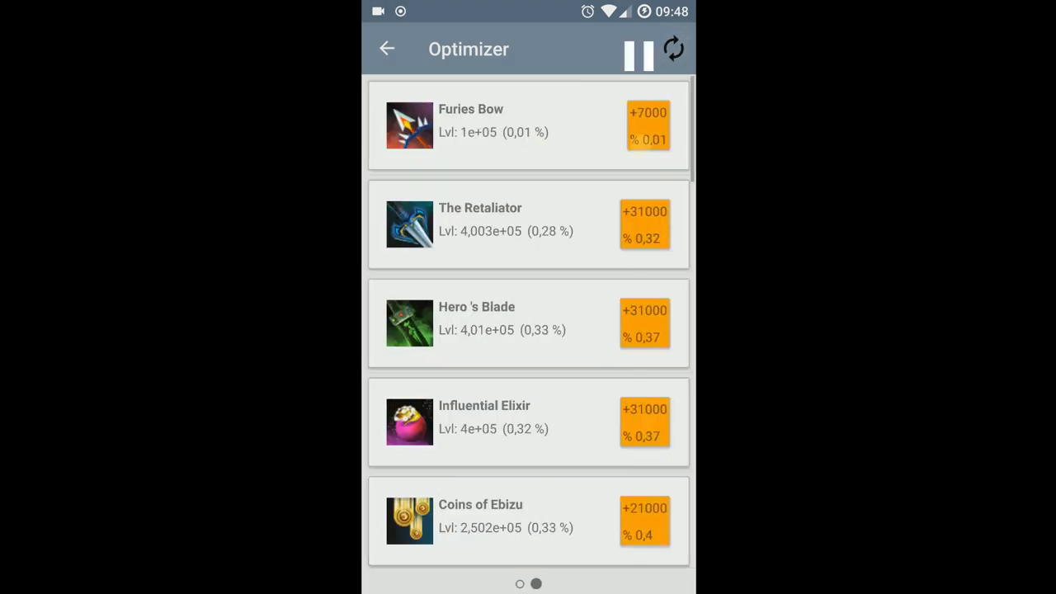
left_click(640, 48)
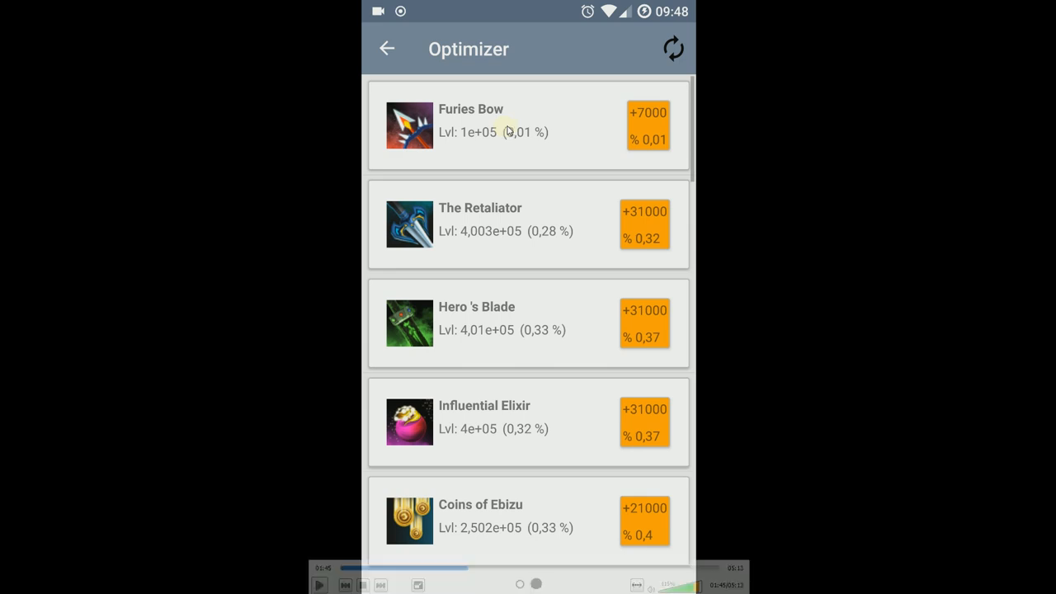
mouse_move(509, 114)
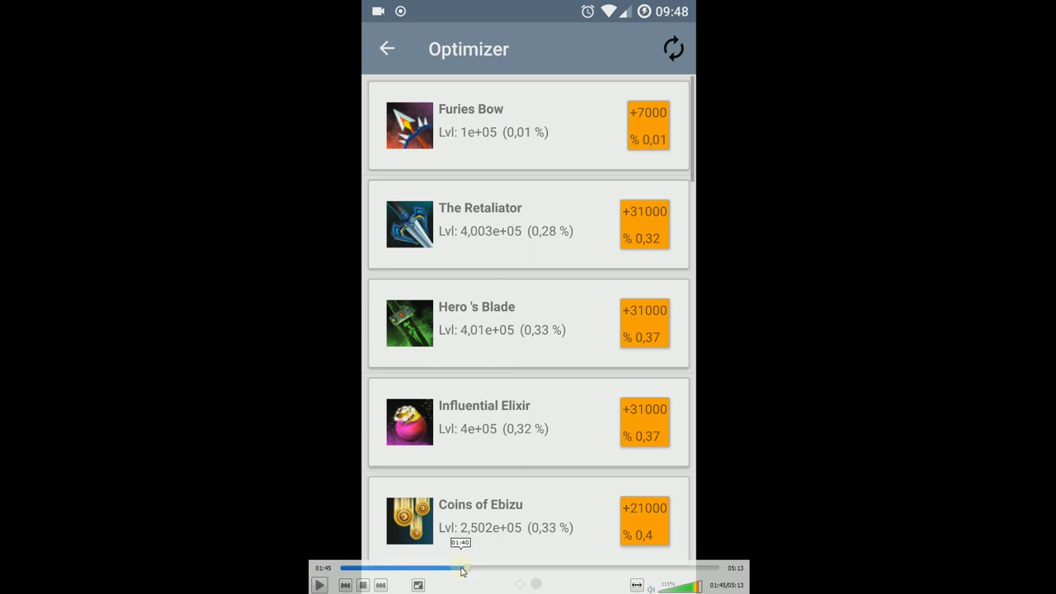
- Skip through the recording past the Ranged results to the Edit Build list with _SHIP marked
left_click(318, 584)
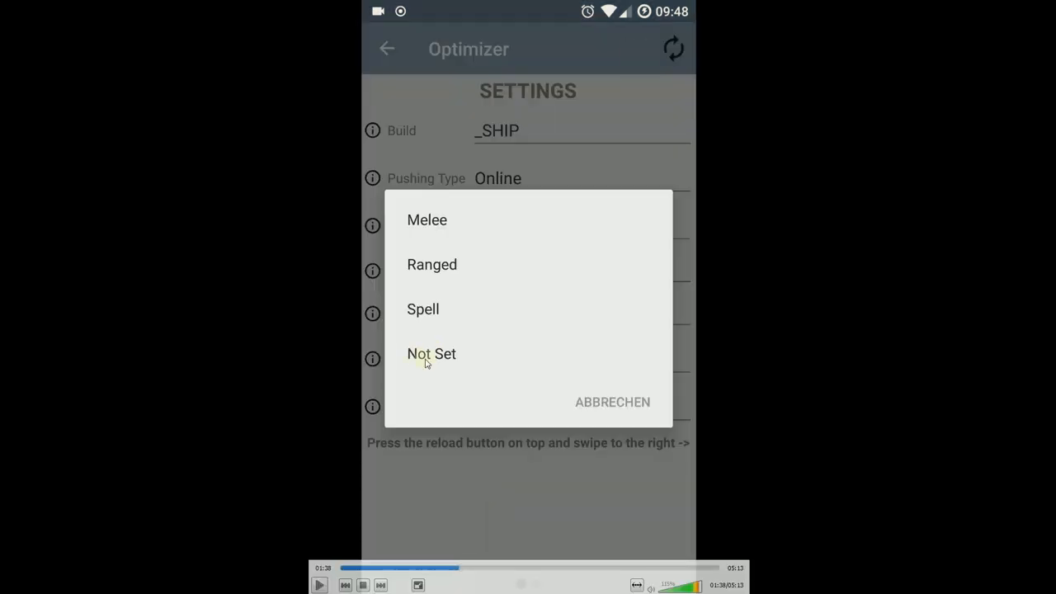
mouse_move(439, 370)
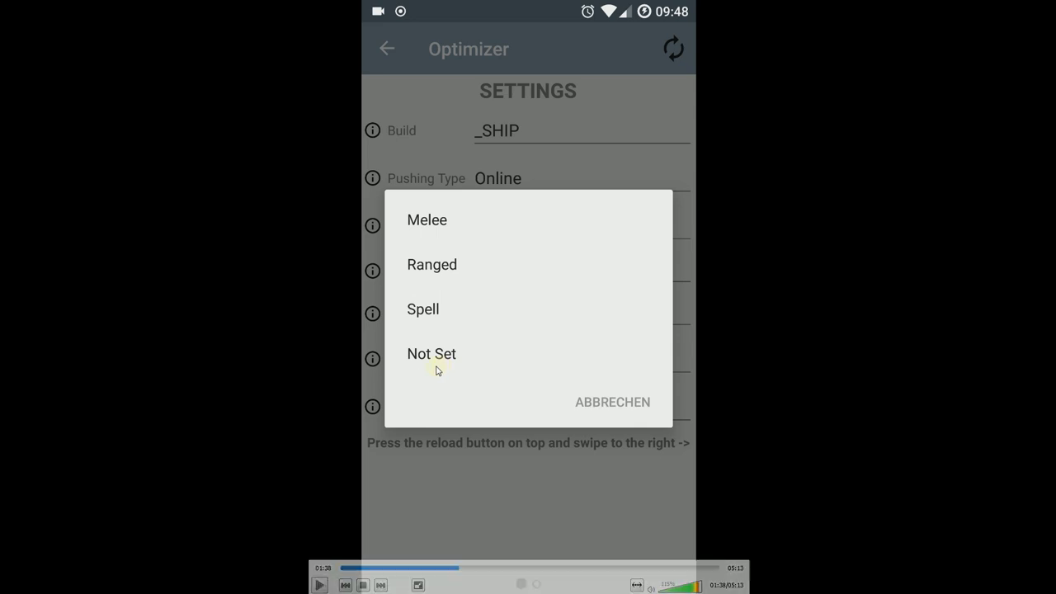
mouse_move(422, 261)
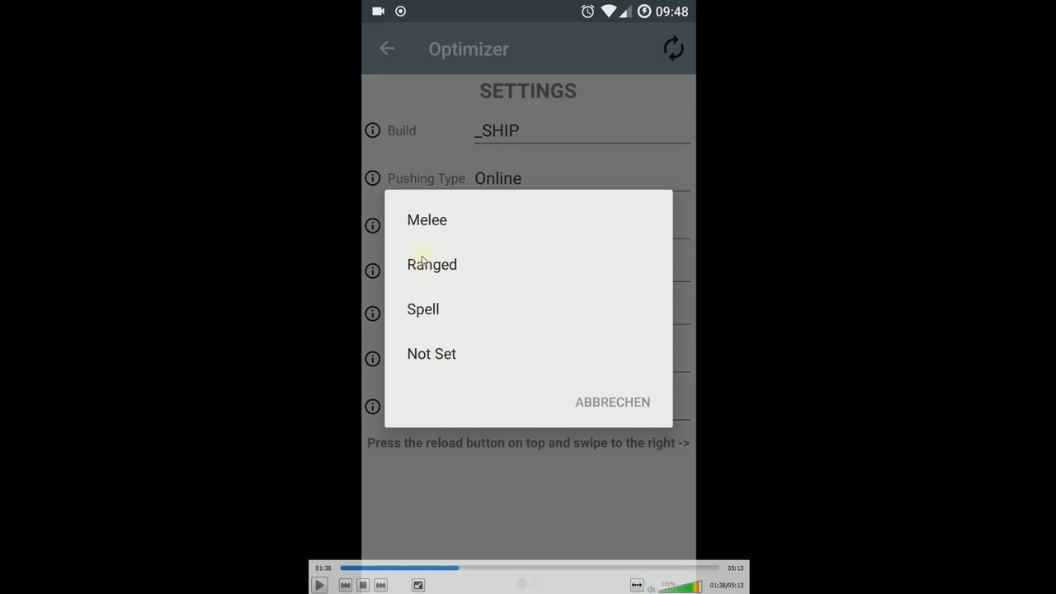
mouse_move(432, 241)
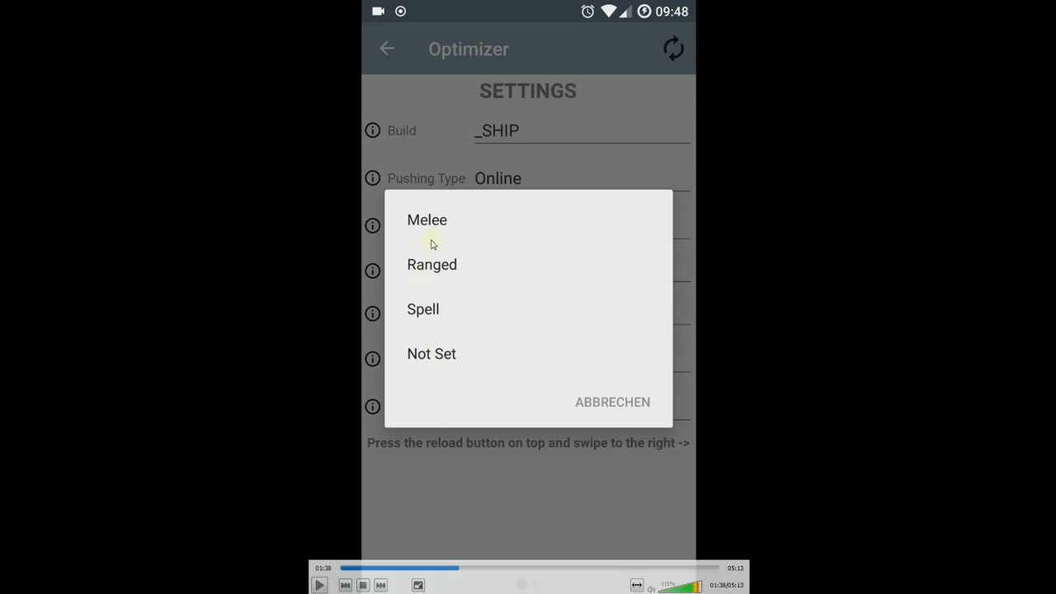
mouse_move(427, 300)
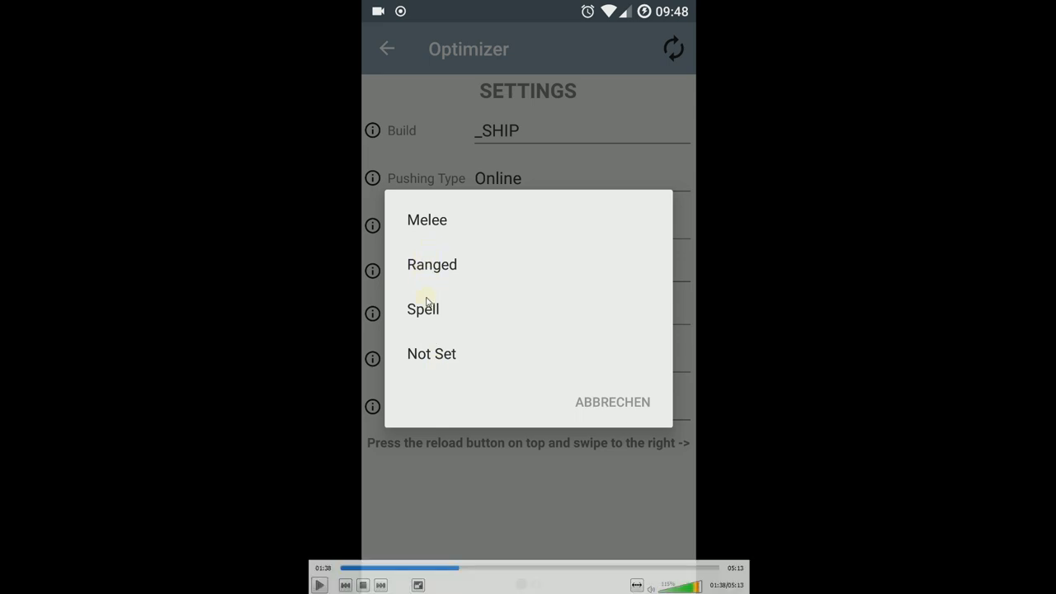
mouse_move(444, 320)
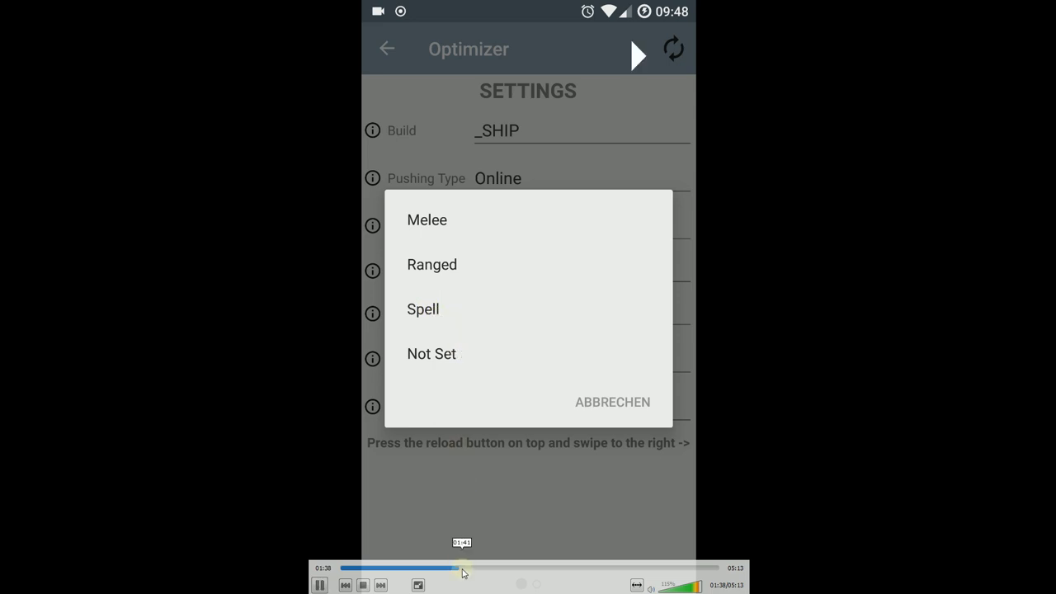
left_click(433, 264)
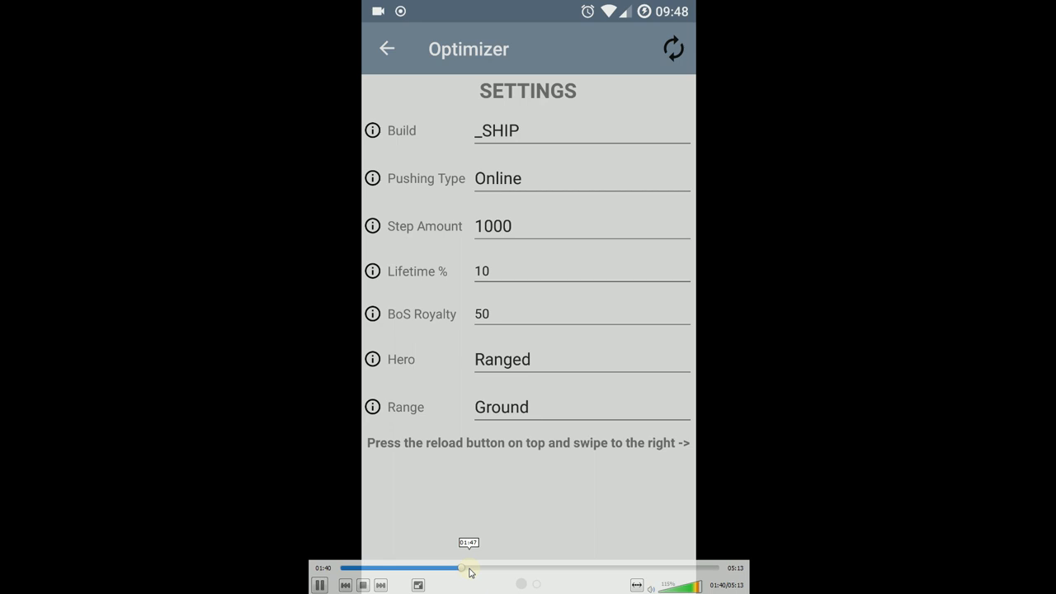
left_click_drag(459, 568, 470, 568)
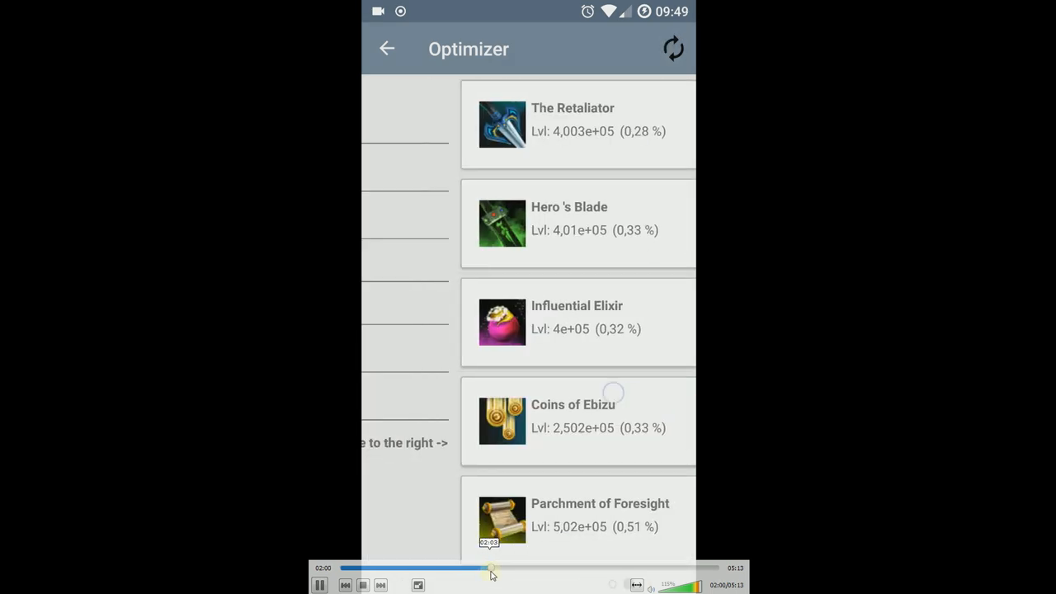
left_click(387, 47)
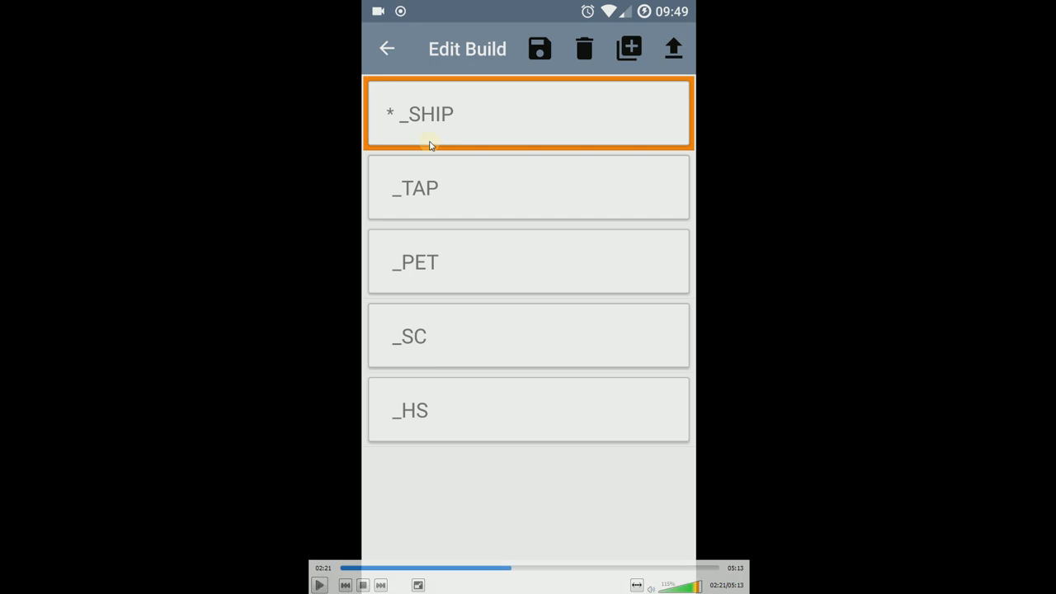
mouse_move(396, 318)
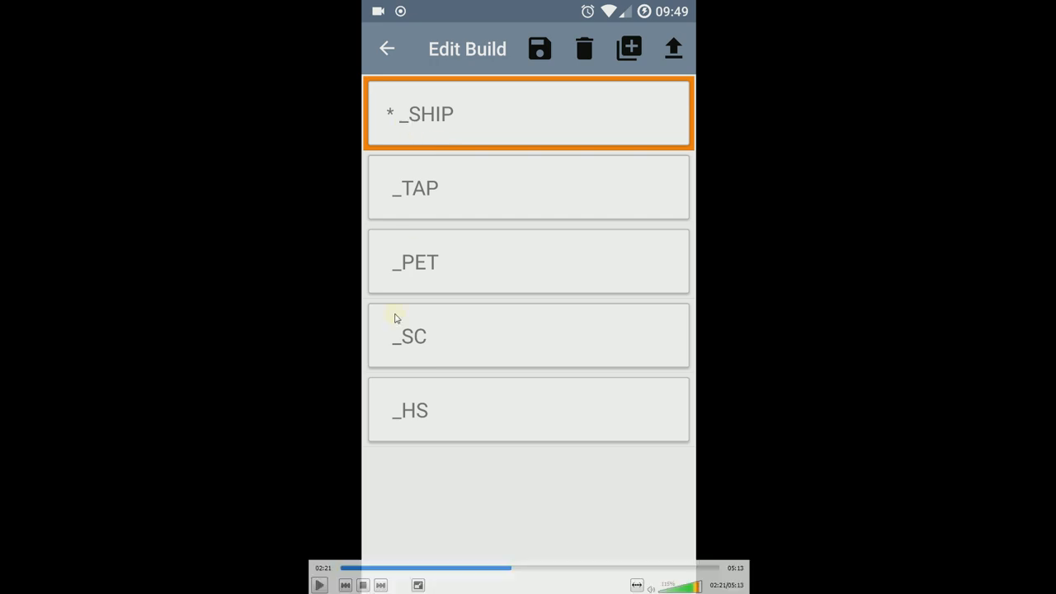
mouse_move(419, 179)
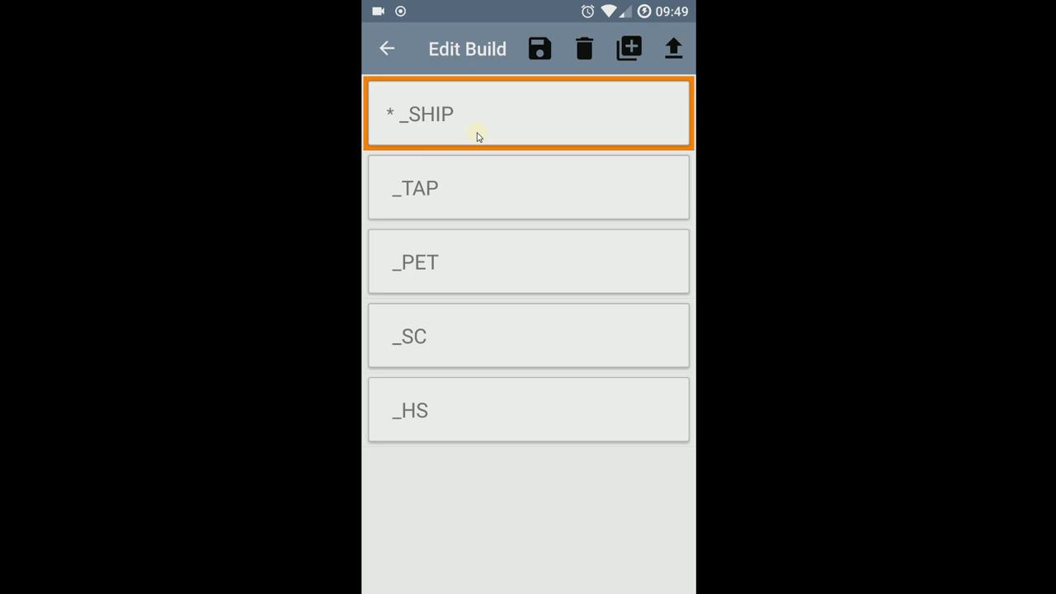
mouse_move(629, 48)
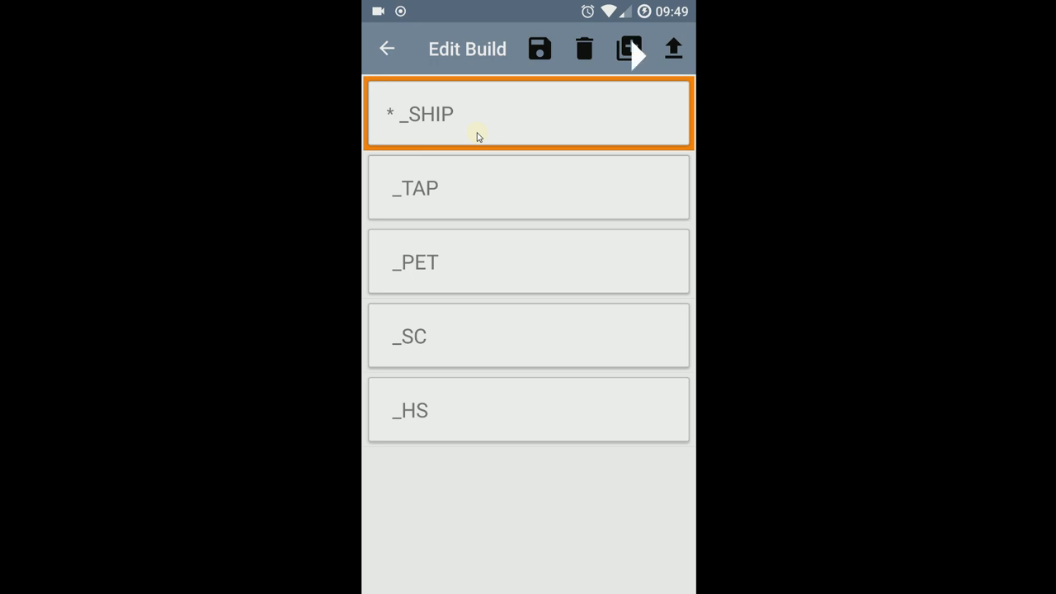
- Open the _SHIP build's General page with its name, current status and gold source
left_click(528, 114)
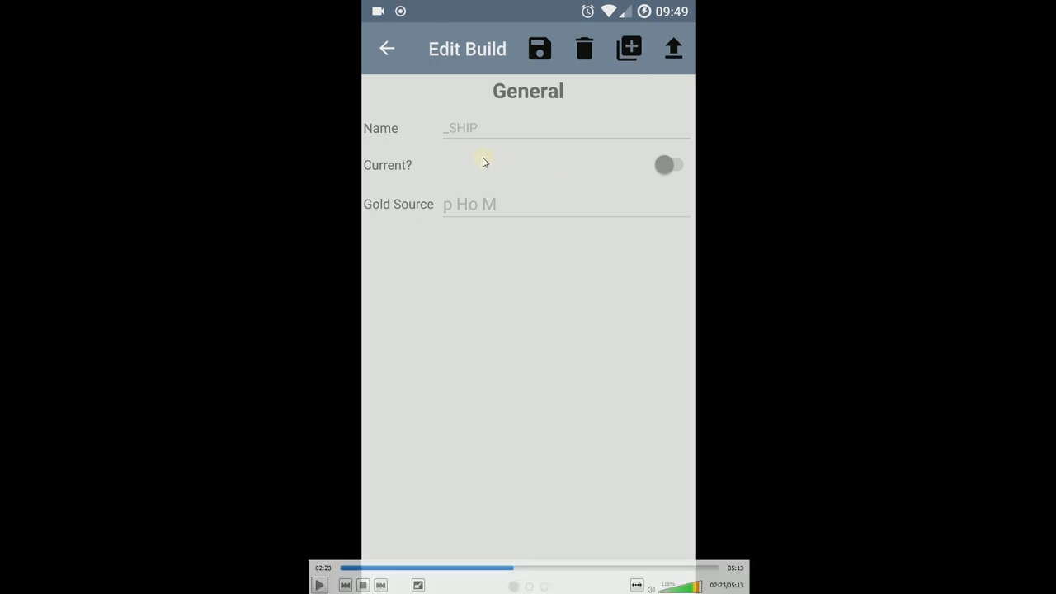
mouse_move(657, 161)
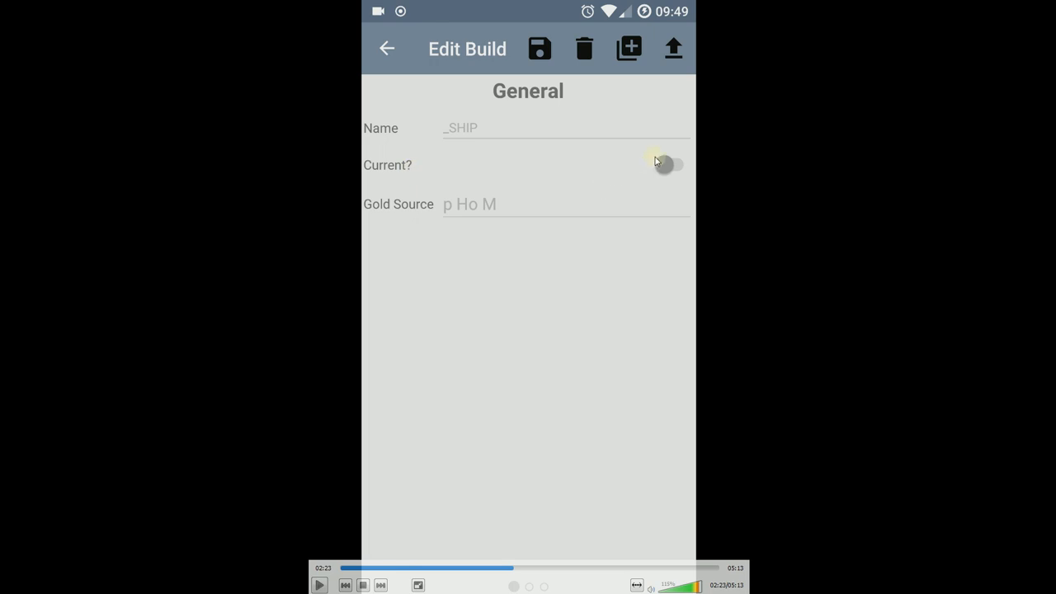
mouse_move(666, 163)
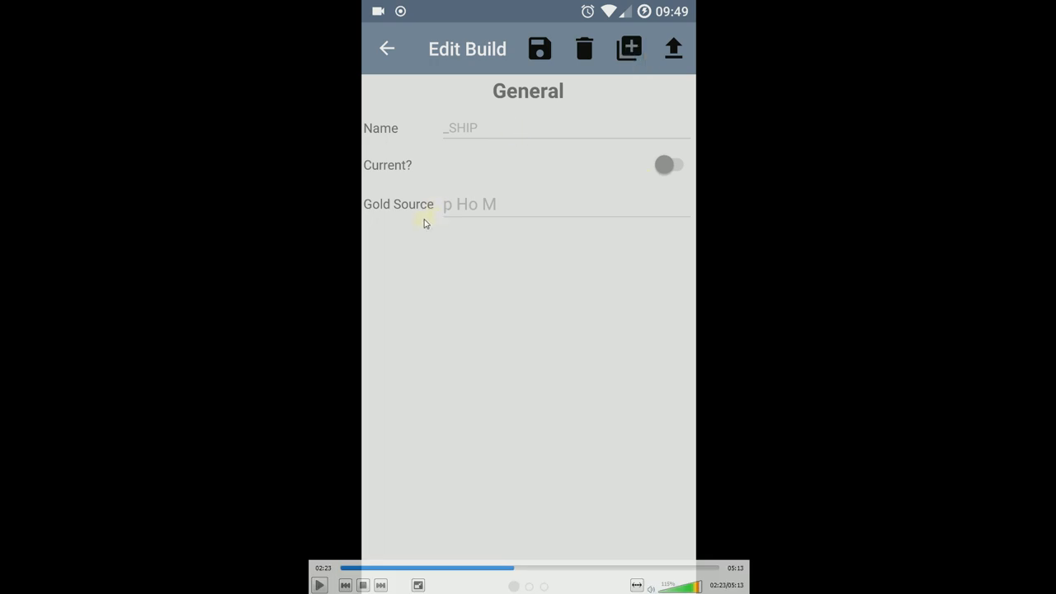
mouse_move(462, 218)
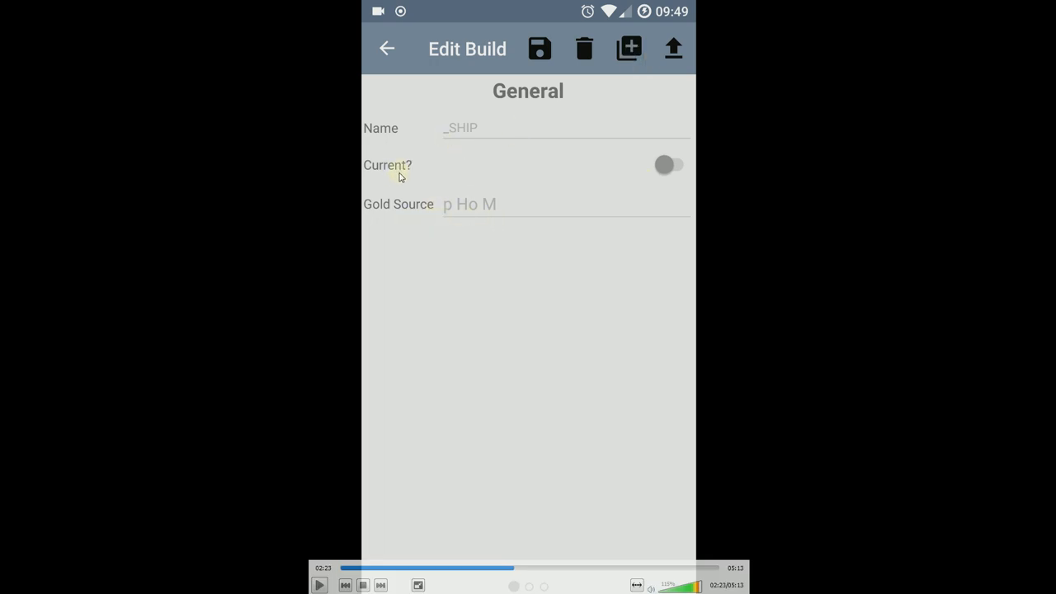
mouse_move(465, 223)
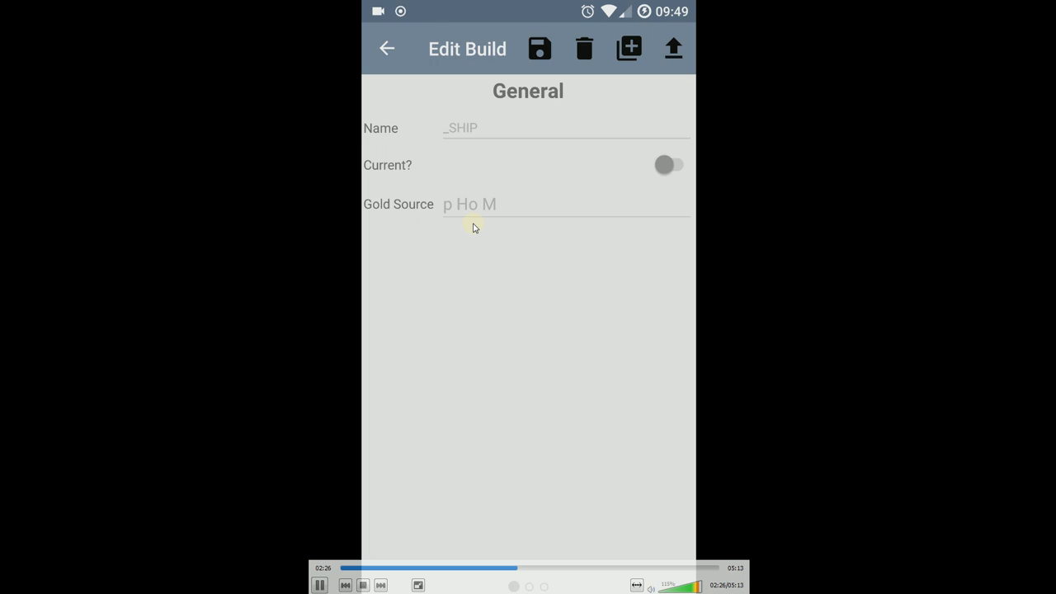
- Move to the build's Weights section showing Tap 0, Hero 1, DeadlyStrike 0.5, Warcry 1, FireSword 0
left_click(670, 165)
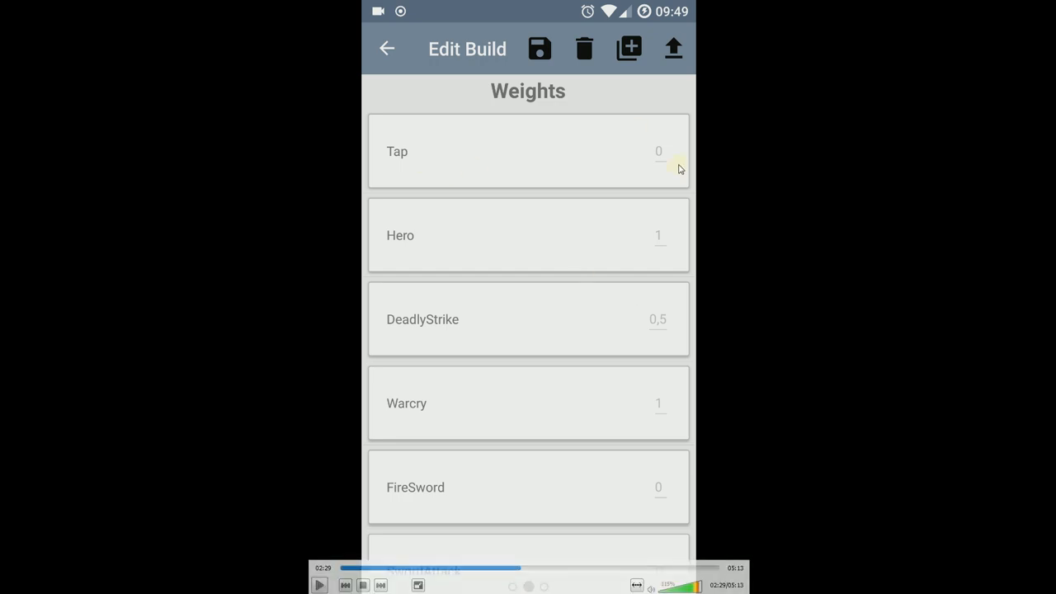
mouse_move(391, 333)
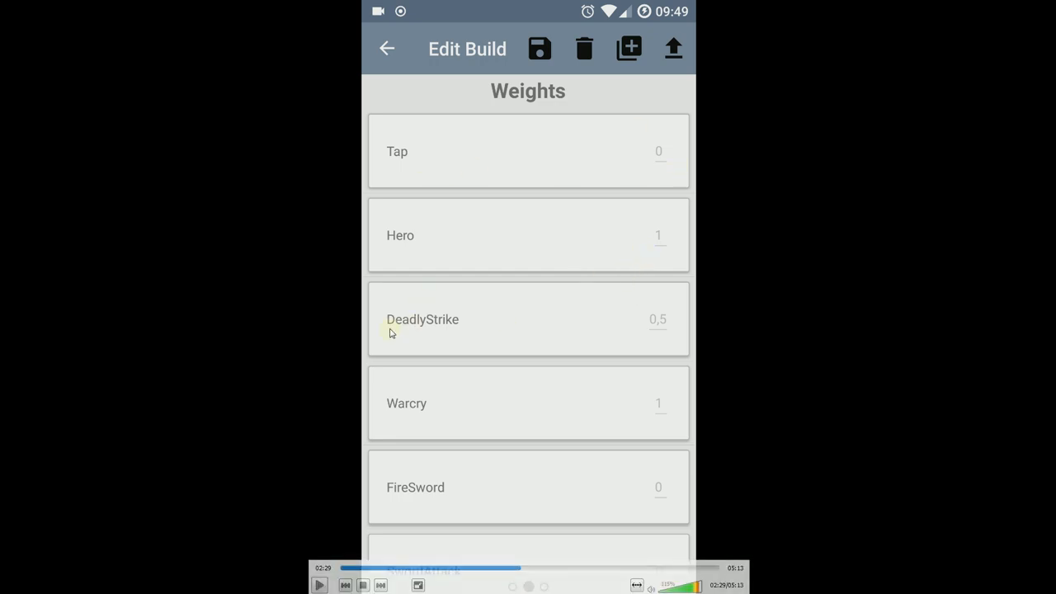
mouse_move(485, 337)
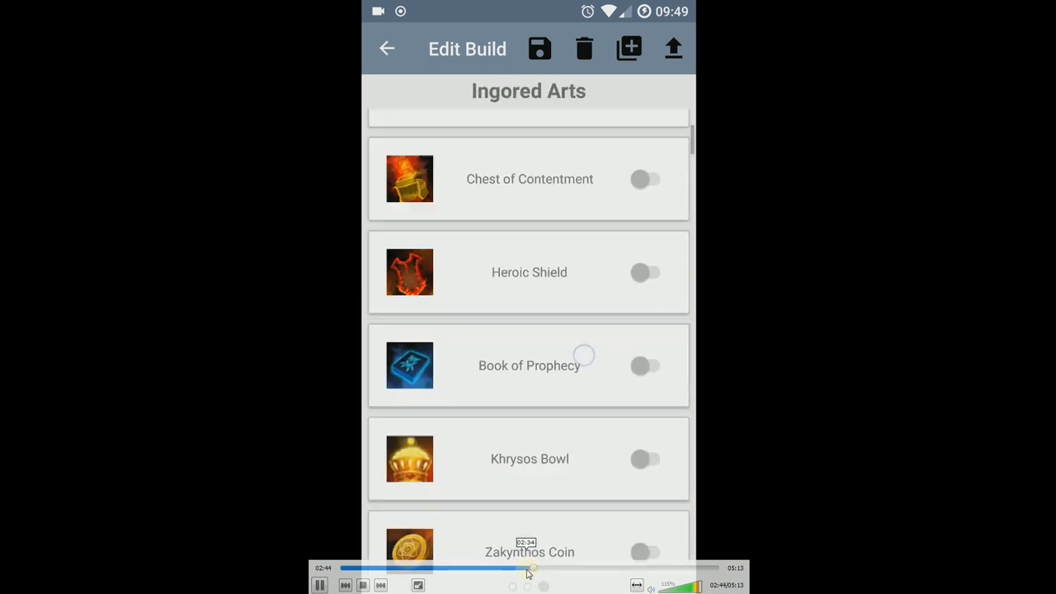
- Review the Ignored Arts list with Book of Shadows and Stone of Valrunes not ignored, then mark _SHIP as current
scroll("down", 3)
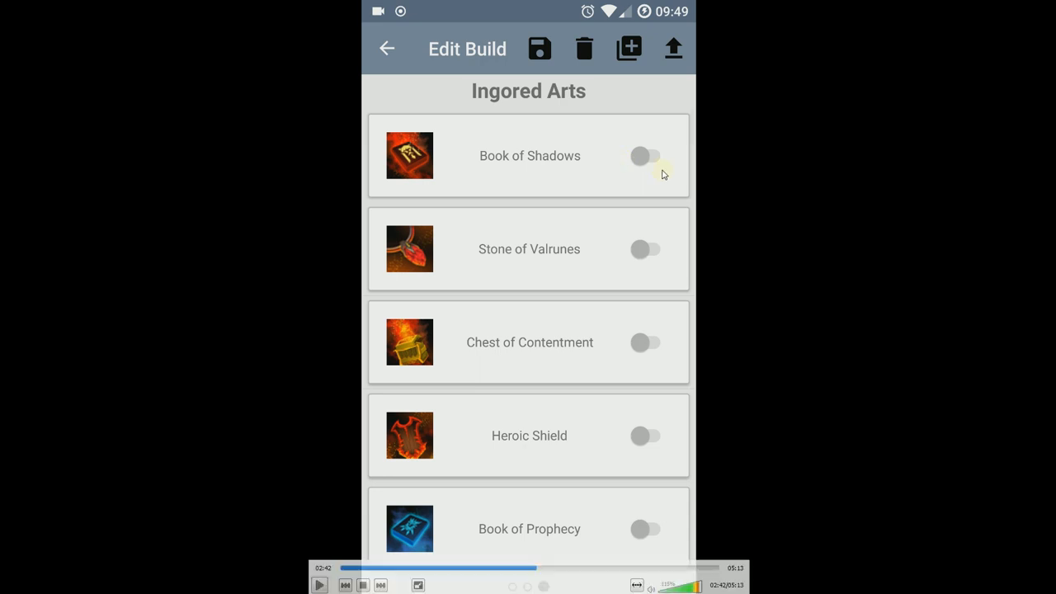
mouse_move(619, 234)
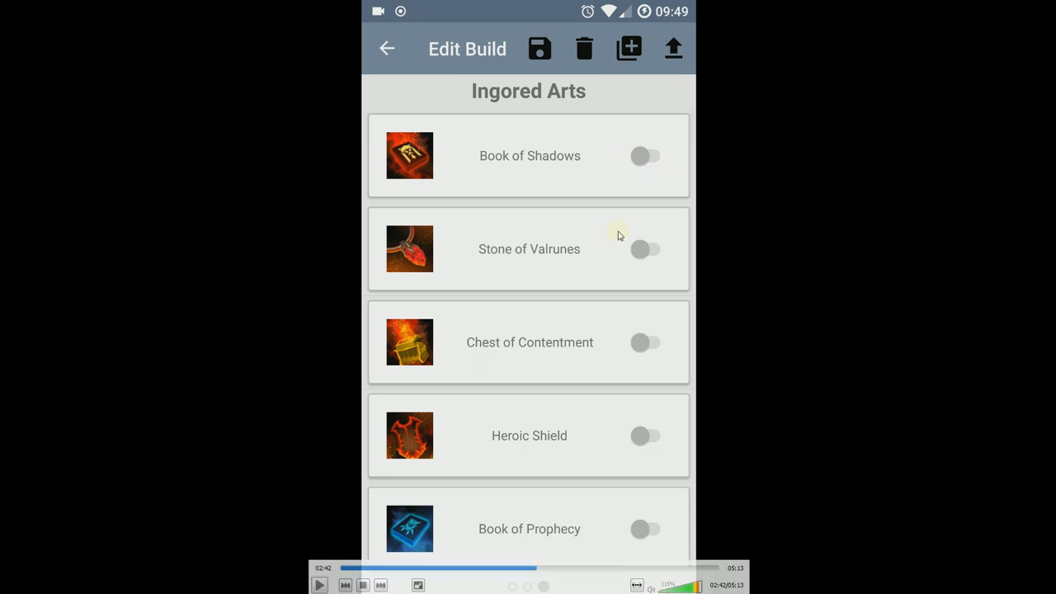
left_click(320, 585)
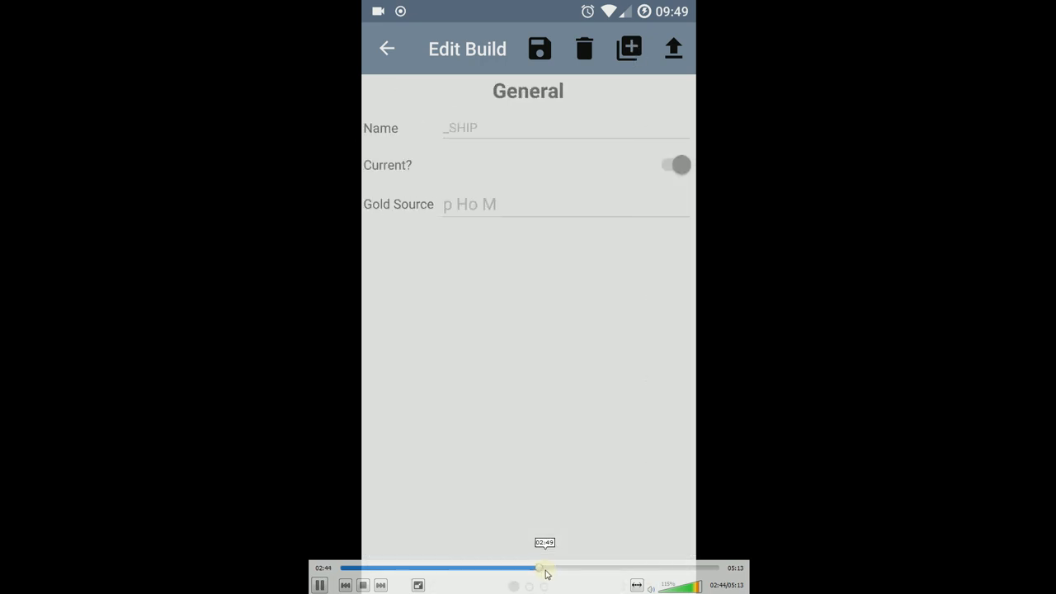
- Rename the build from _SHIP to myship and show the gold source choice list
left_click(629, 48)
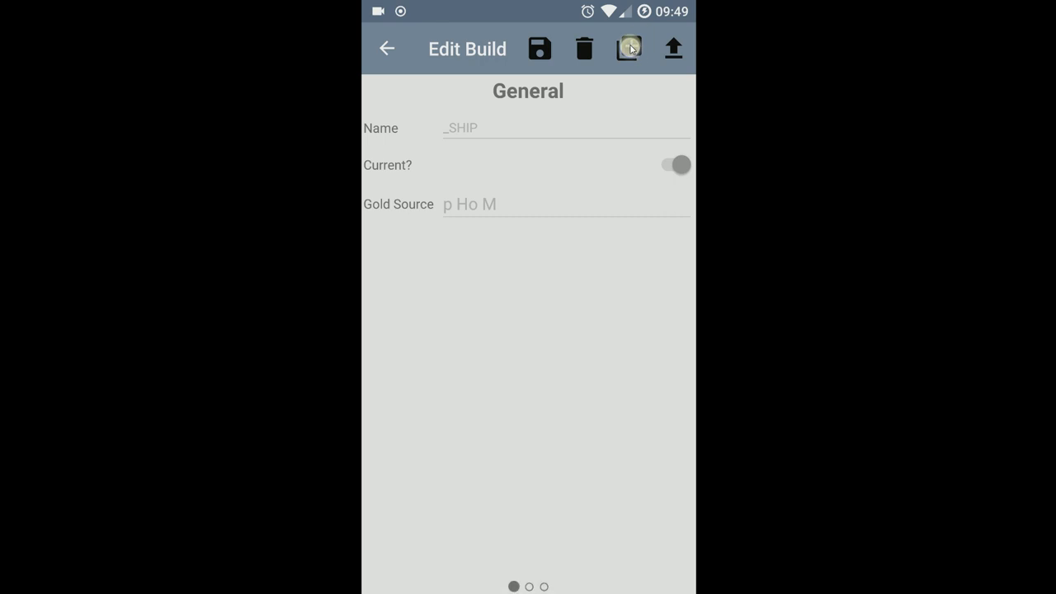
left_click(631, 48)
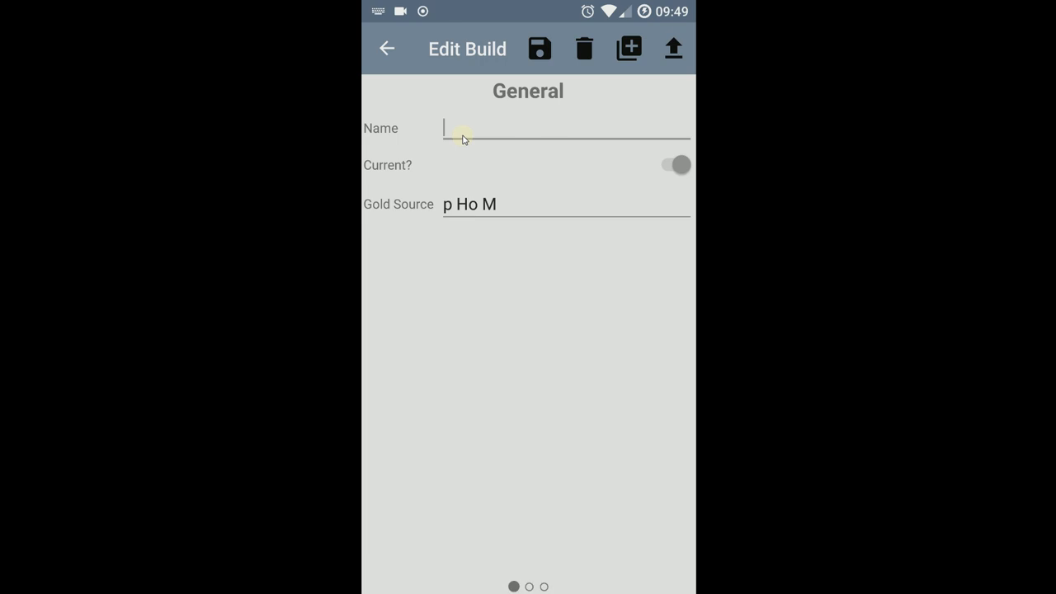
left_click(566, 128)
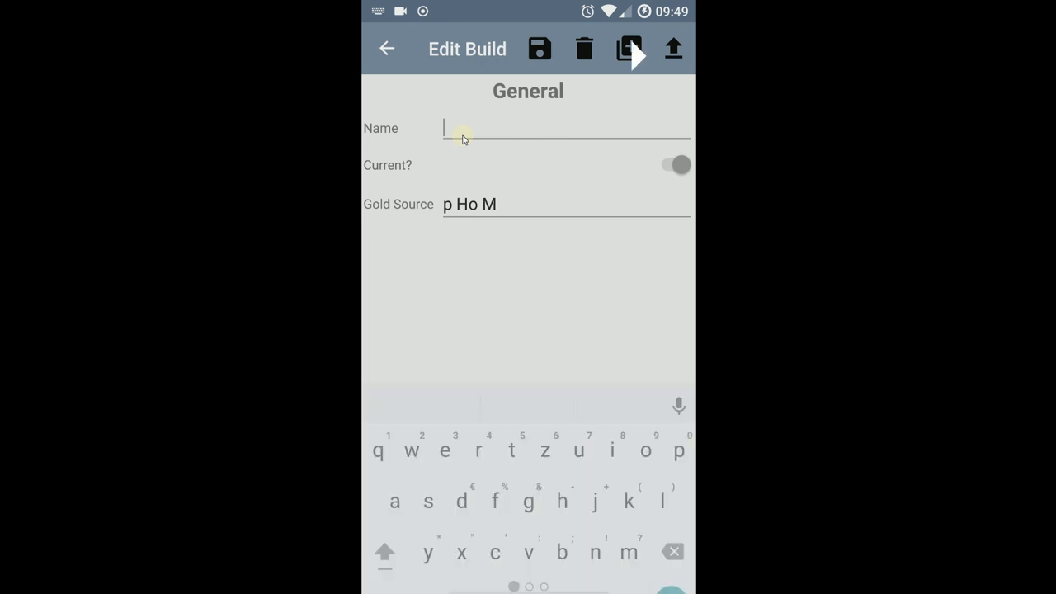
type("myshi")
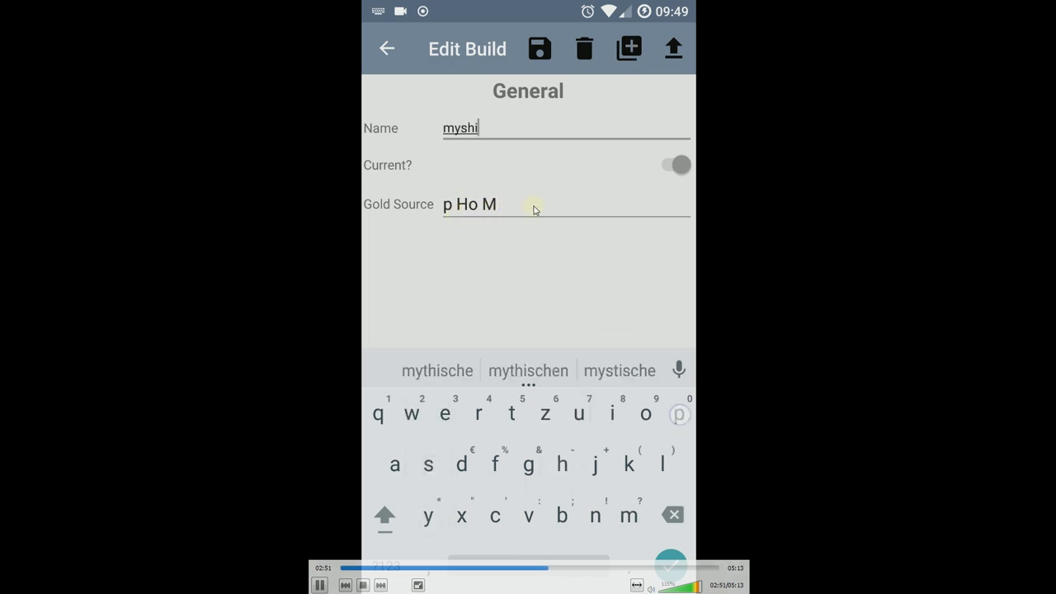
type("p")
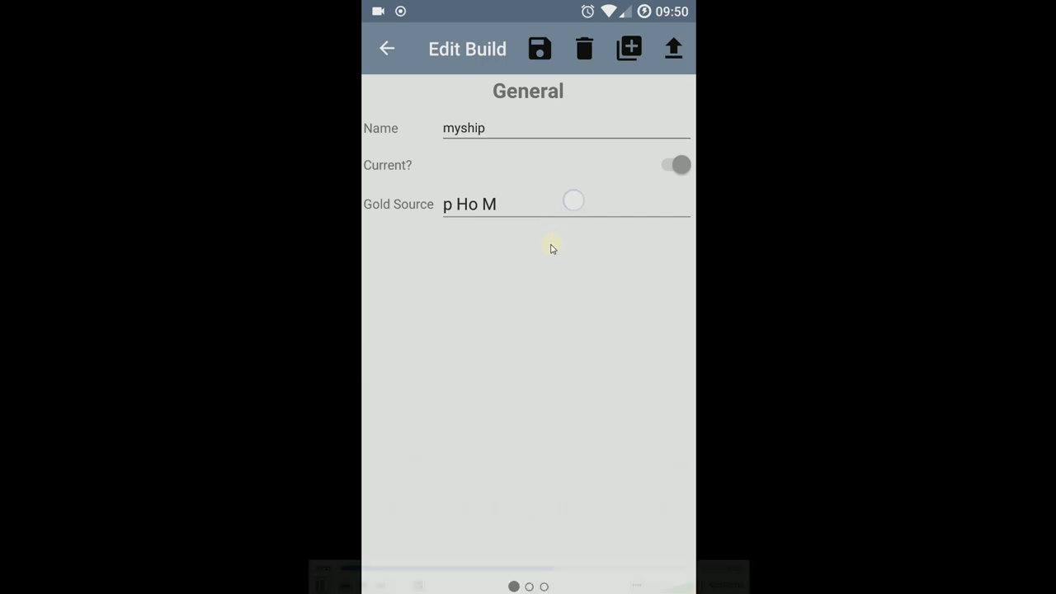
left_click(565, 205)
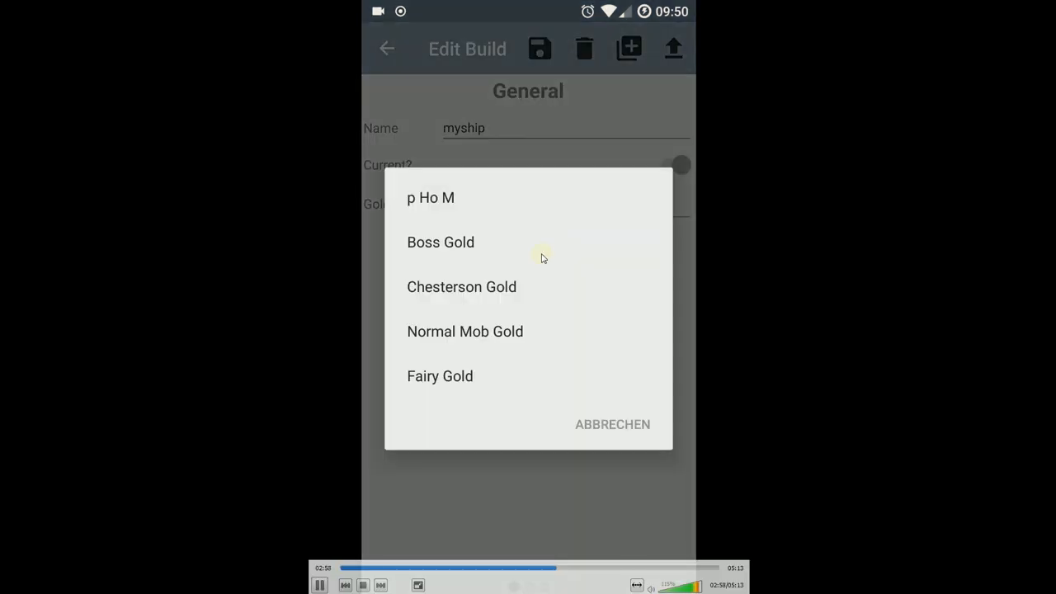
mouse_move(569, 269)
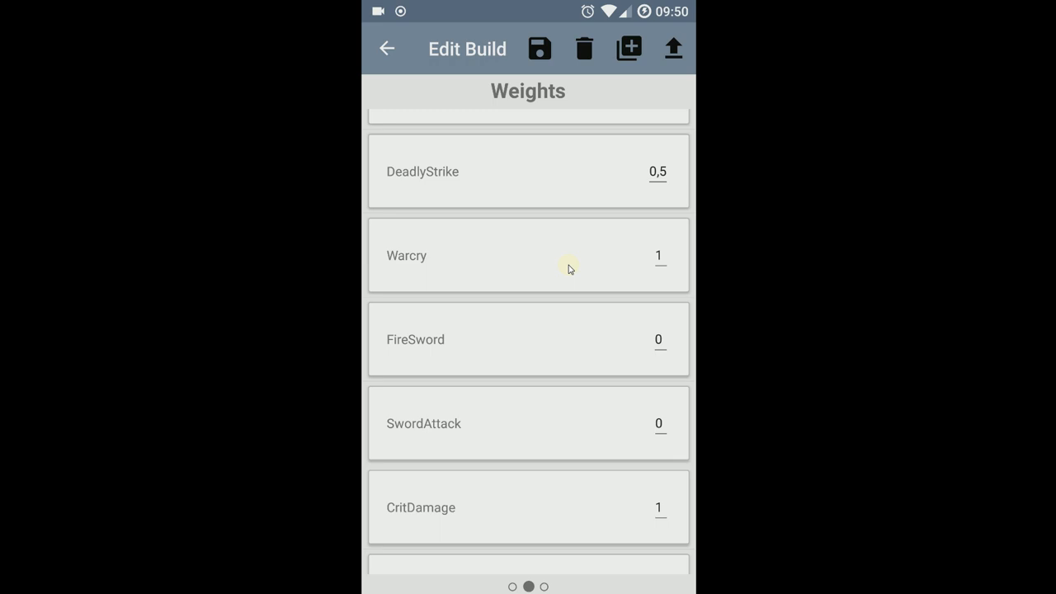
- Set the Warcry weight value to 5 and confirm it, moving on to the Ignored Arts list
left_click(528, 255)
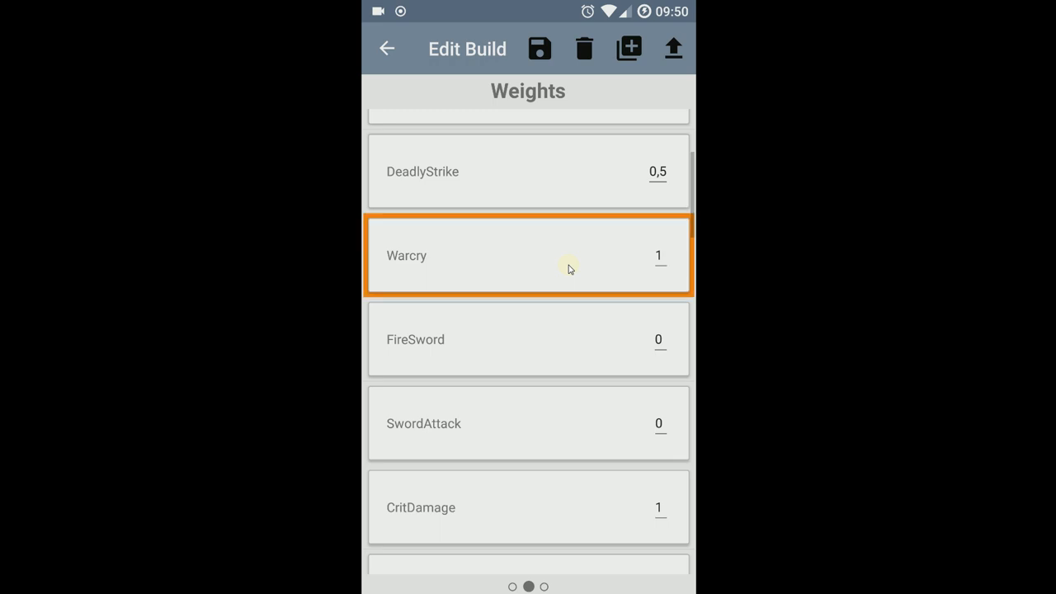
left_click(658, 256)
type("5")
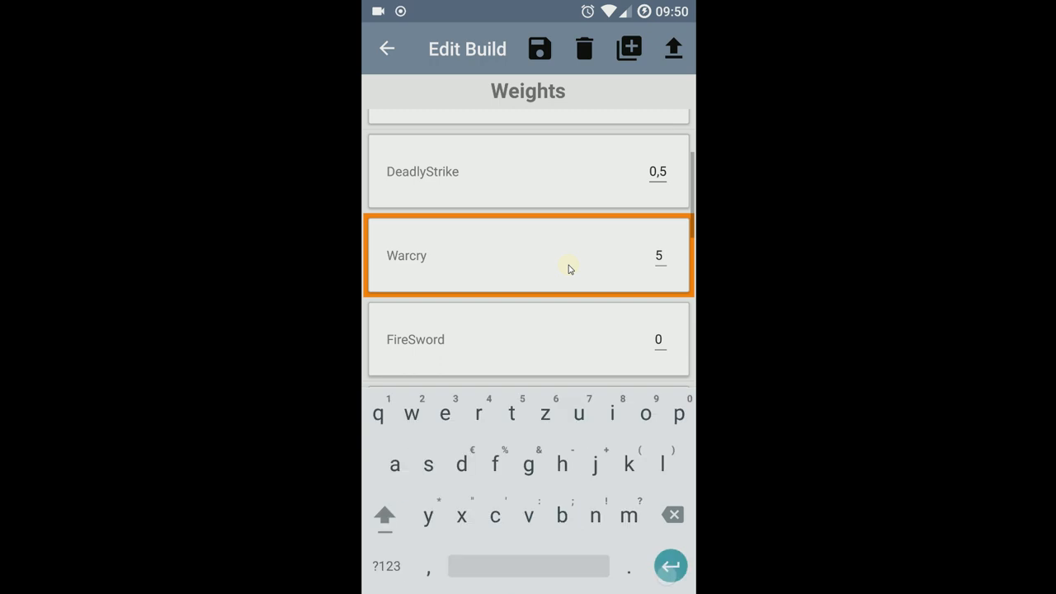
left_click(670, 566)
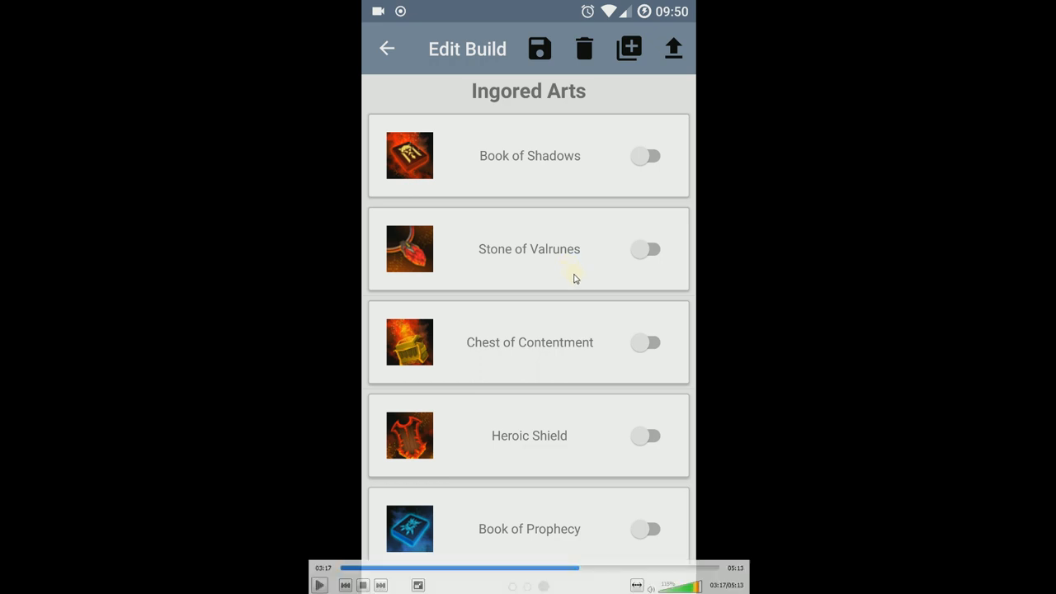
mouse_move(579, 281)
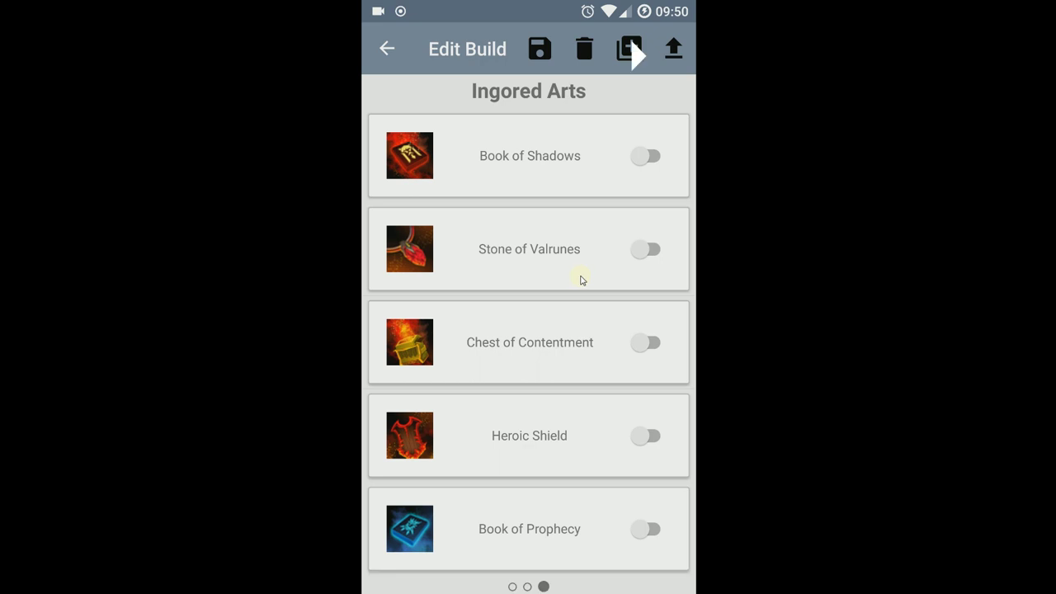
- Switch on Heroic Shield and Khrysos Bowl as ignored artifacts, save, and dismiss the Changes saved dialog
left_click(647, 436)
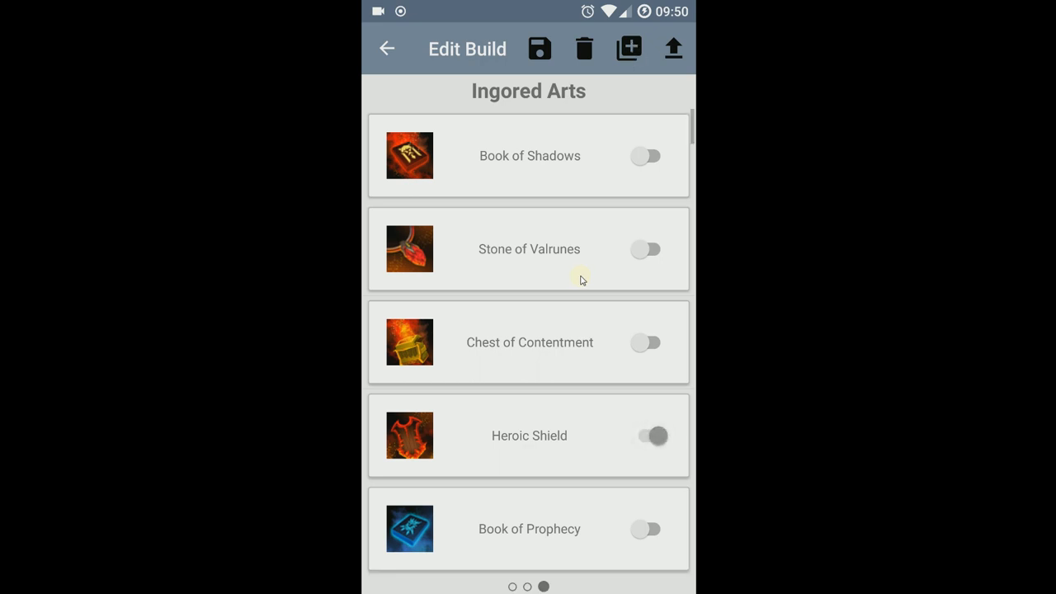
scroll("down", 3)
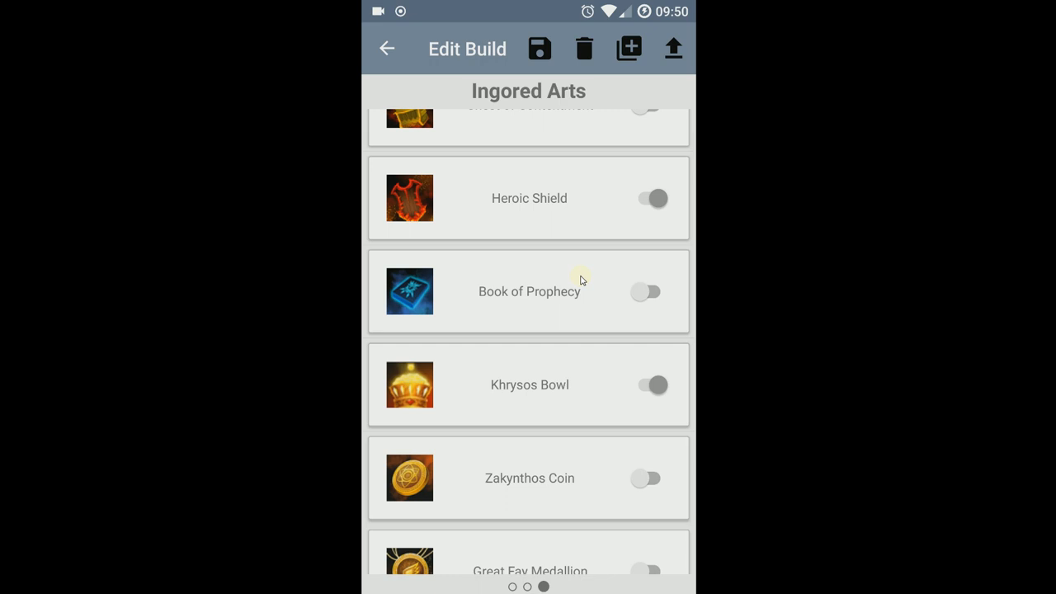
left_click(673, 48)
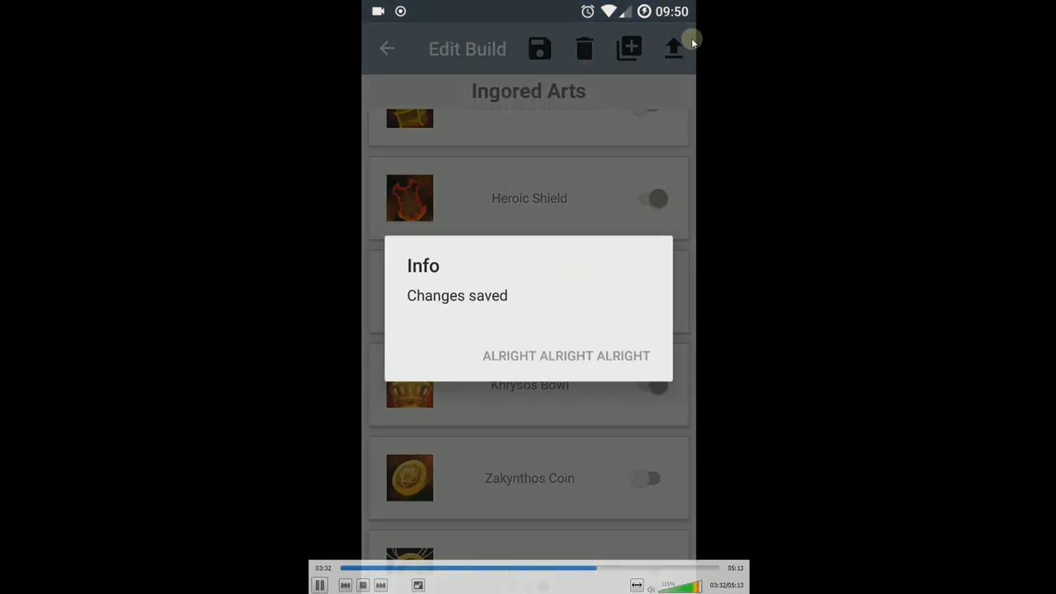
left_click(566, 356)
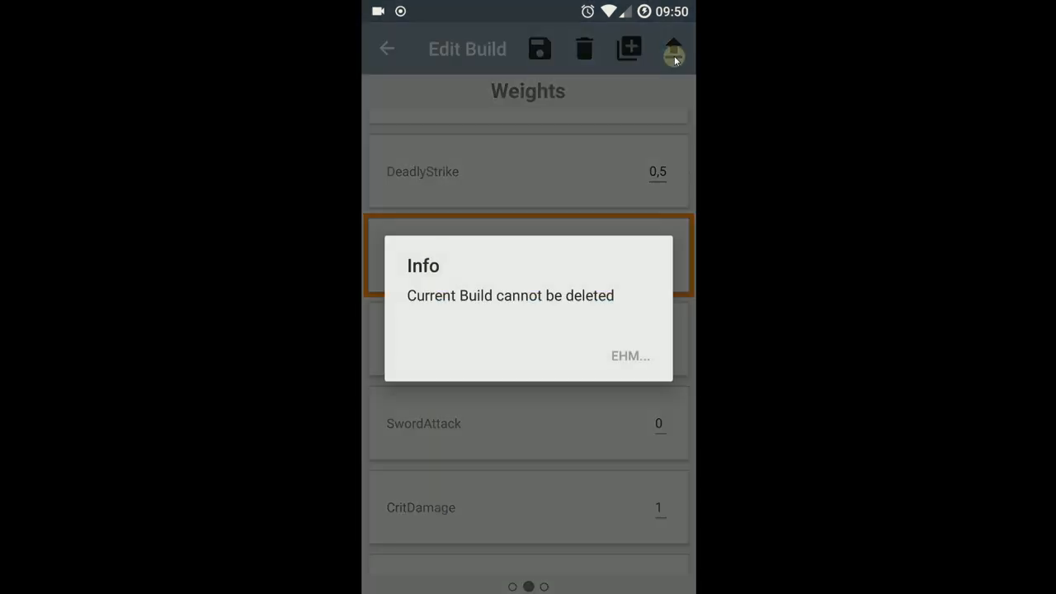
- Mark _SHIP as the current build, then delete the myship build and confirm OK
left_click(631, 357)
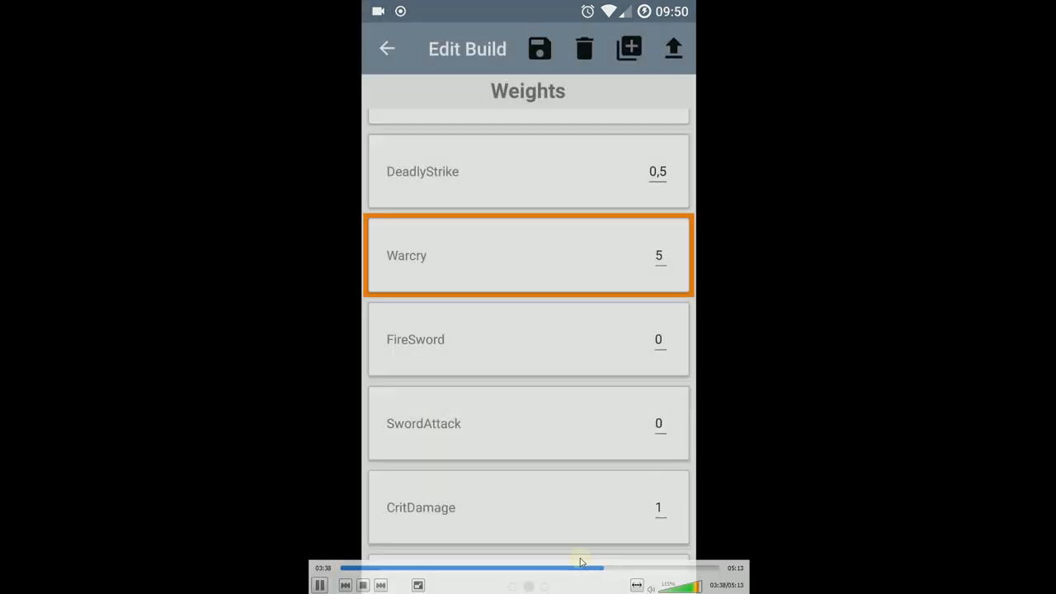
left_click(386, 48)
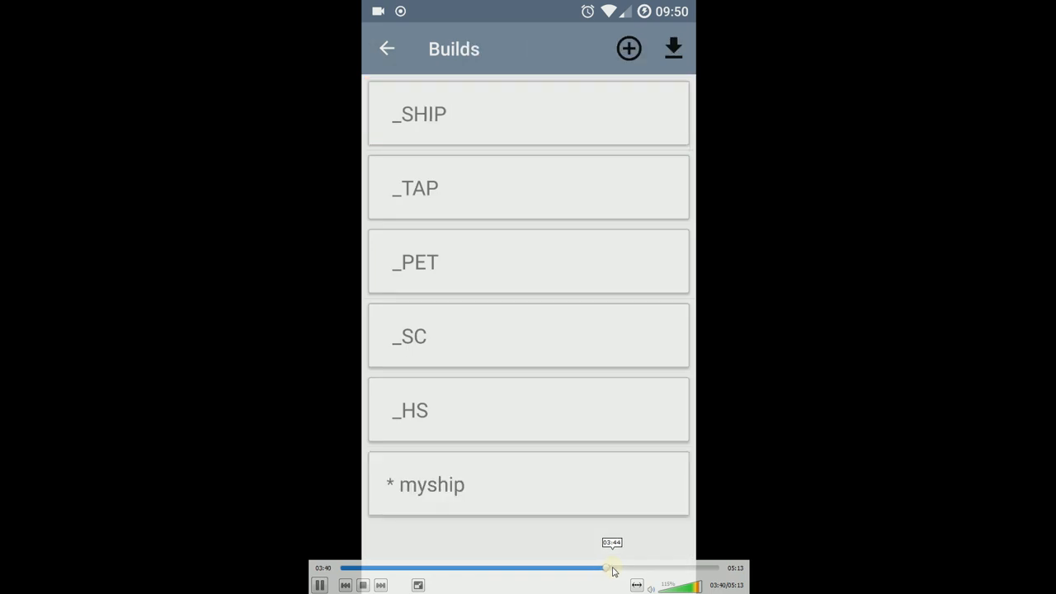
left_click(528, 114)
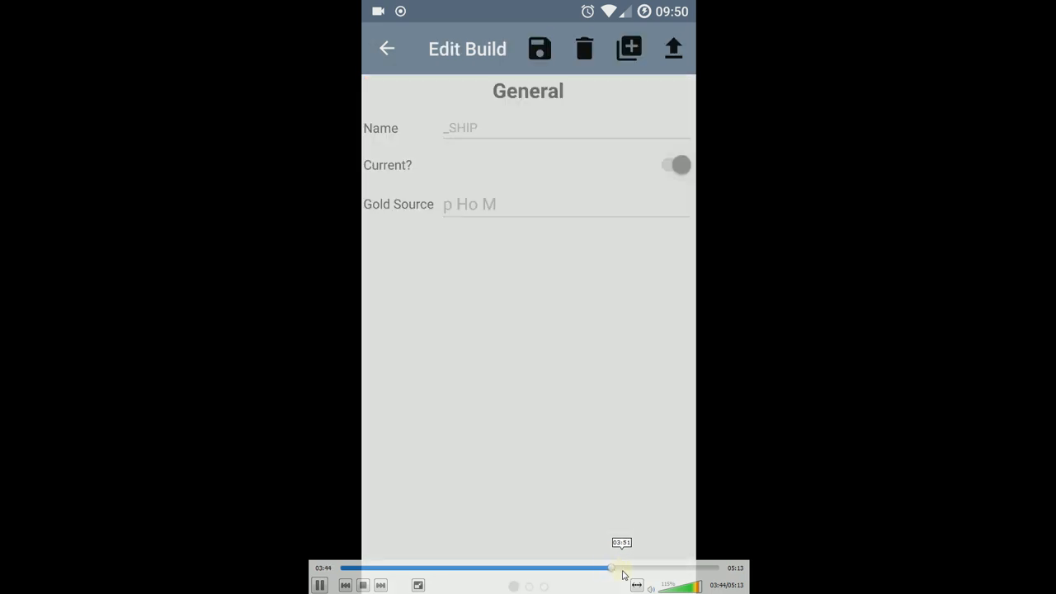
left_click(585, 48)
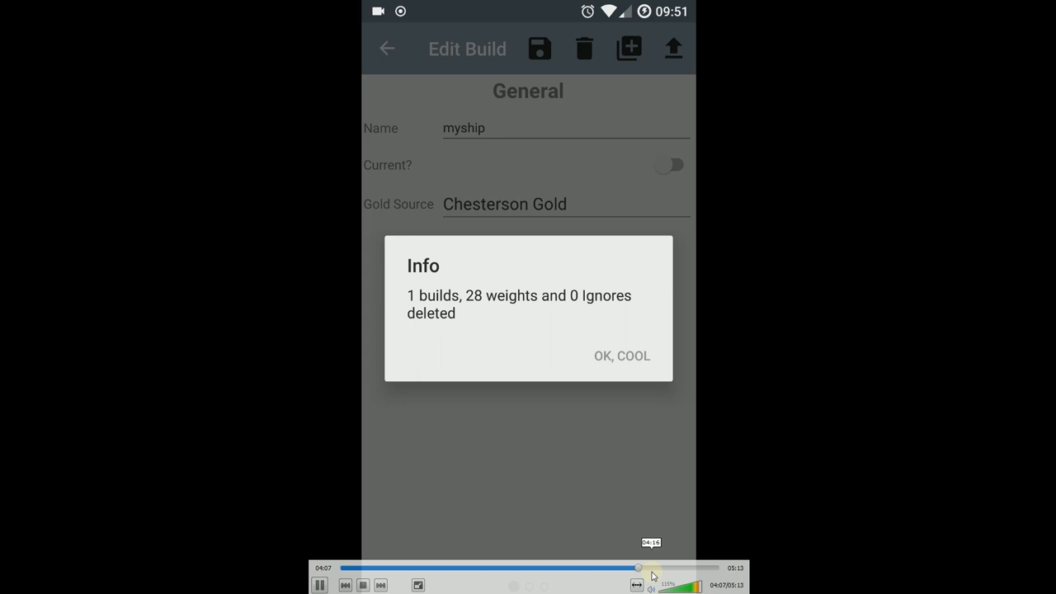
left_click(621, 357)
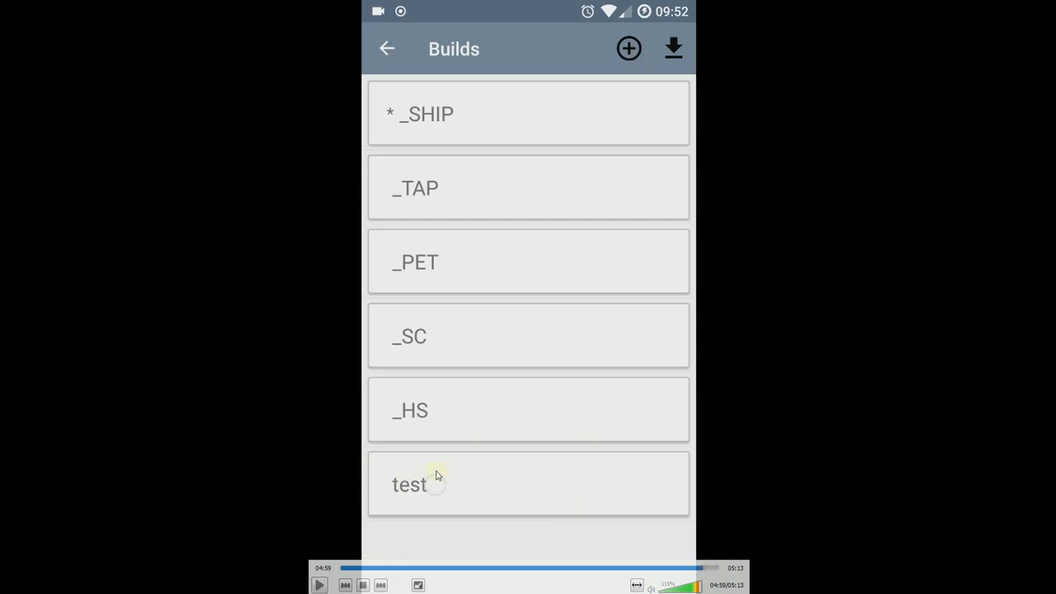
mouse_move(578, 526)
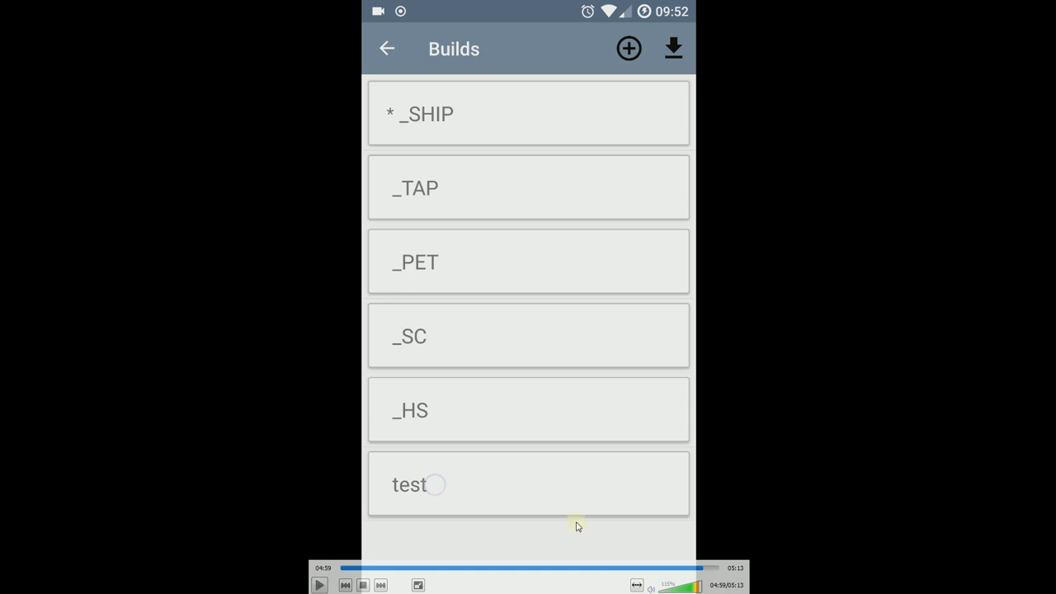
mouse_move(772, 409)
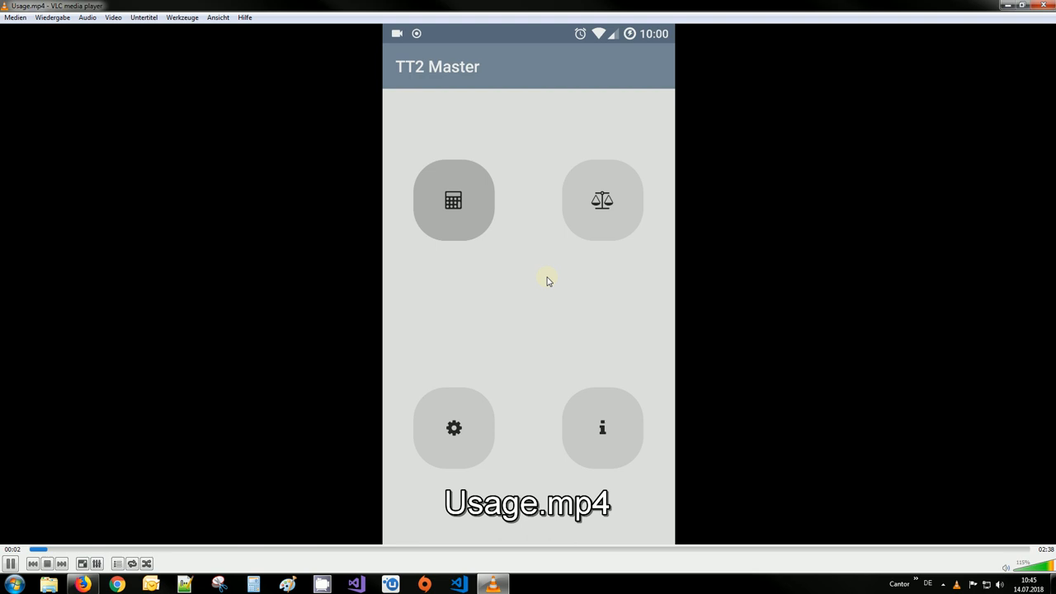
- Start playing Usage.mp4 showing the TT2 Master home screen
left_click(603, 201)
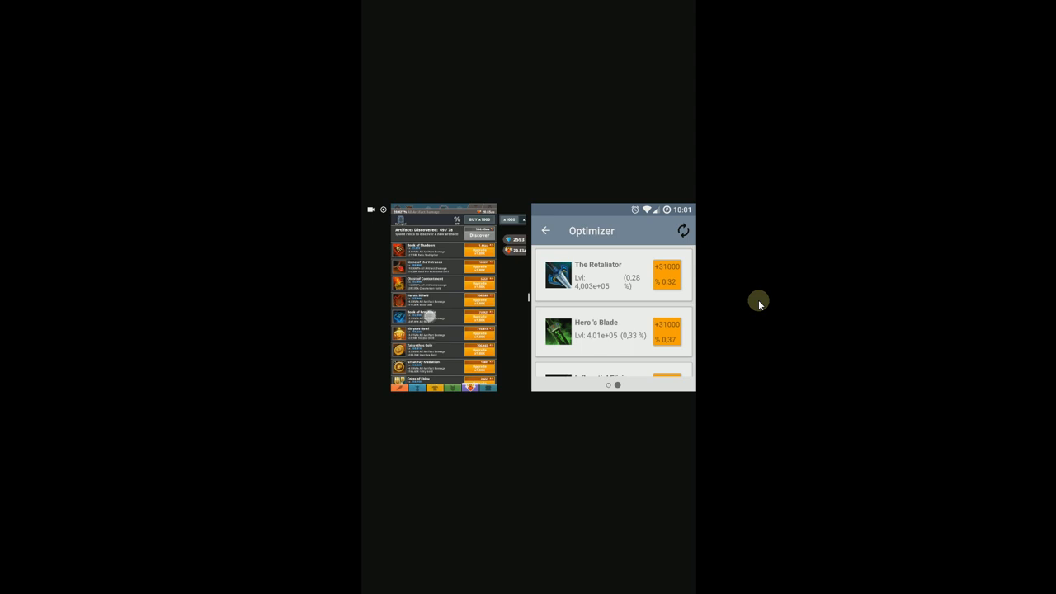
- Scroll the Optimizer suggestions and open the in-game artifact list beside them
scroll("down", 3)
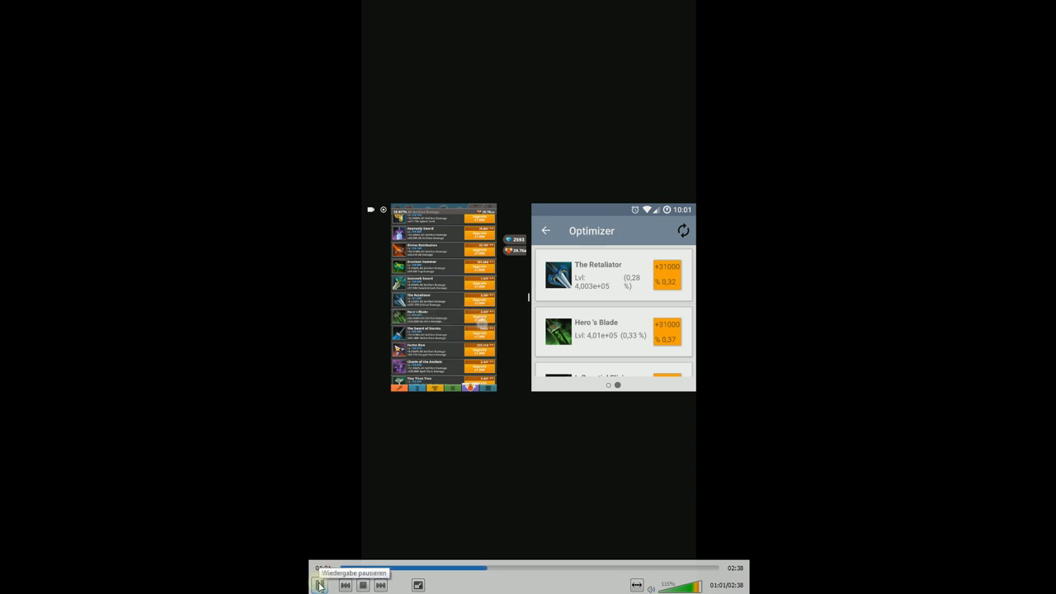
left_click(321, 584)
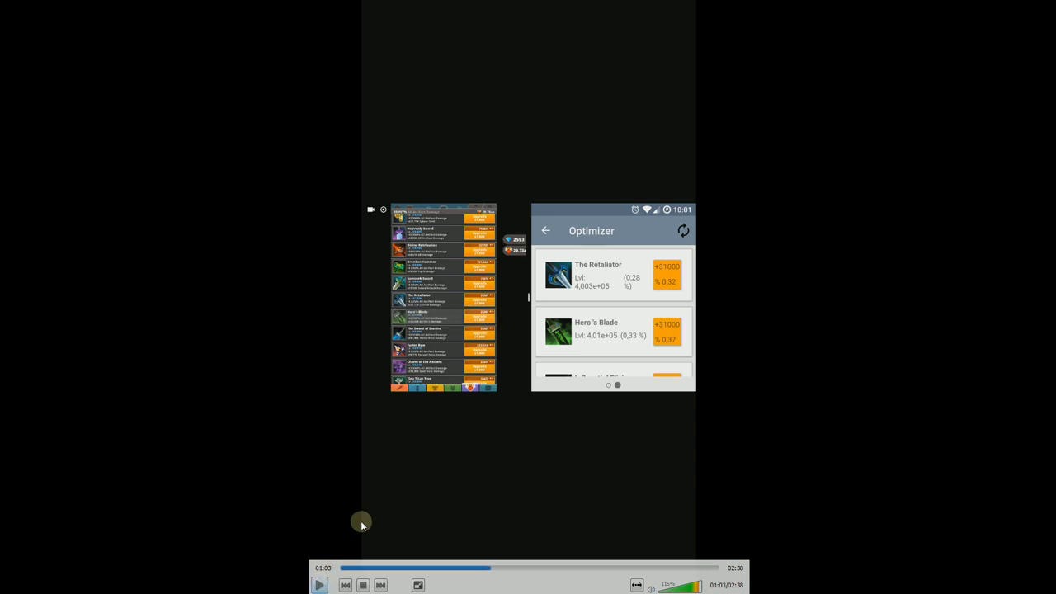
mouse_move(490, 463)
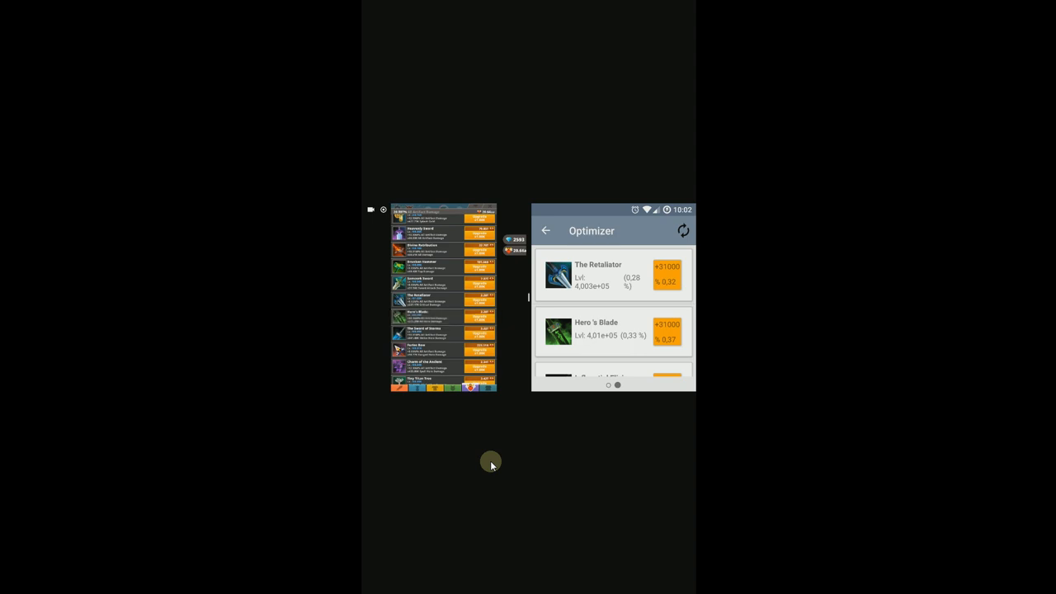
left_click(442, 301)
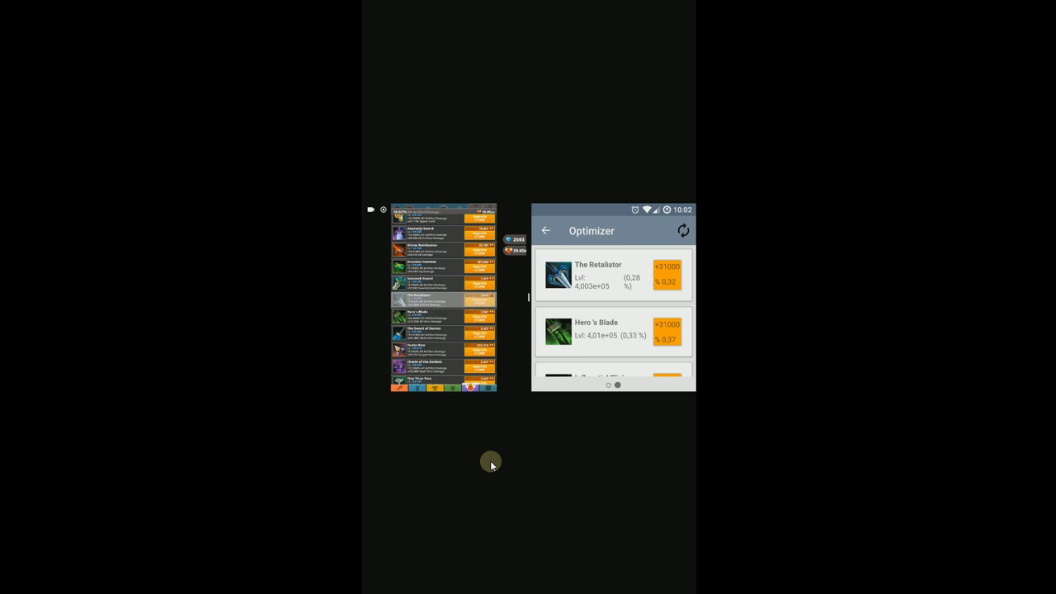
scroll("down", 3)
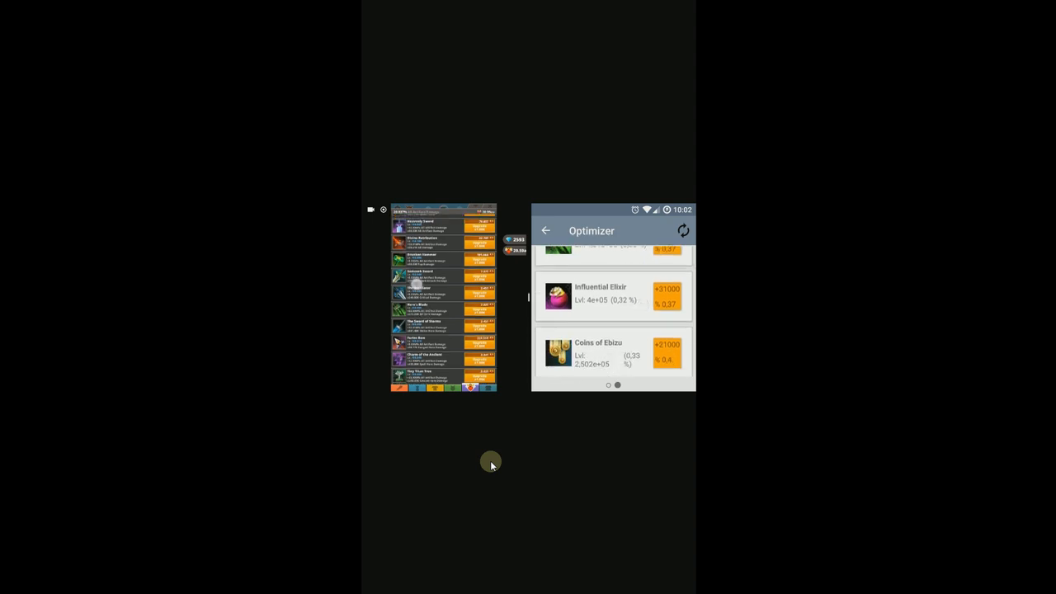
- Work down the artifacts to Parchment of Foresight alongside the Optimizer results, then pause playback
scroll("down", 3)
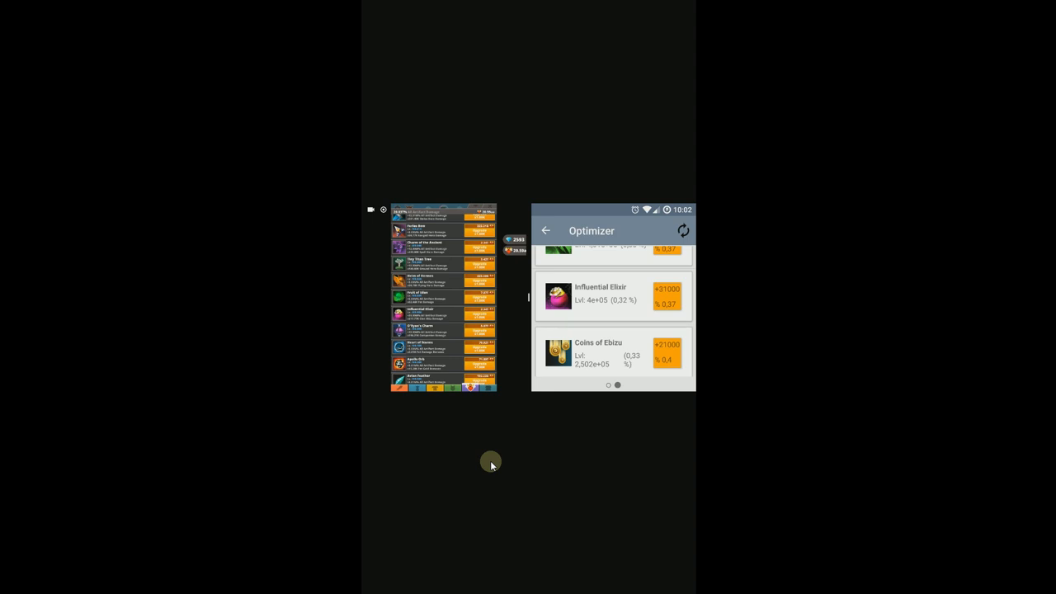
left_click(444, 315)
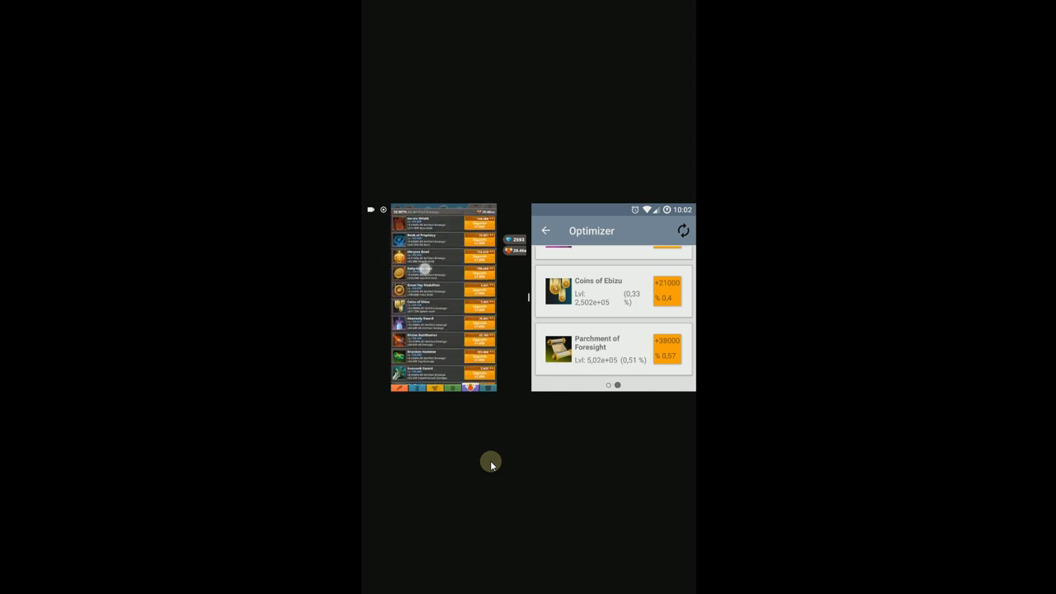
scroll("up", 3)
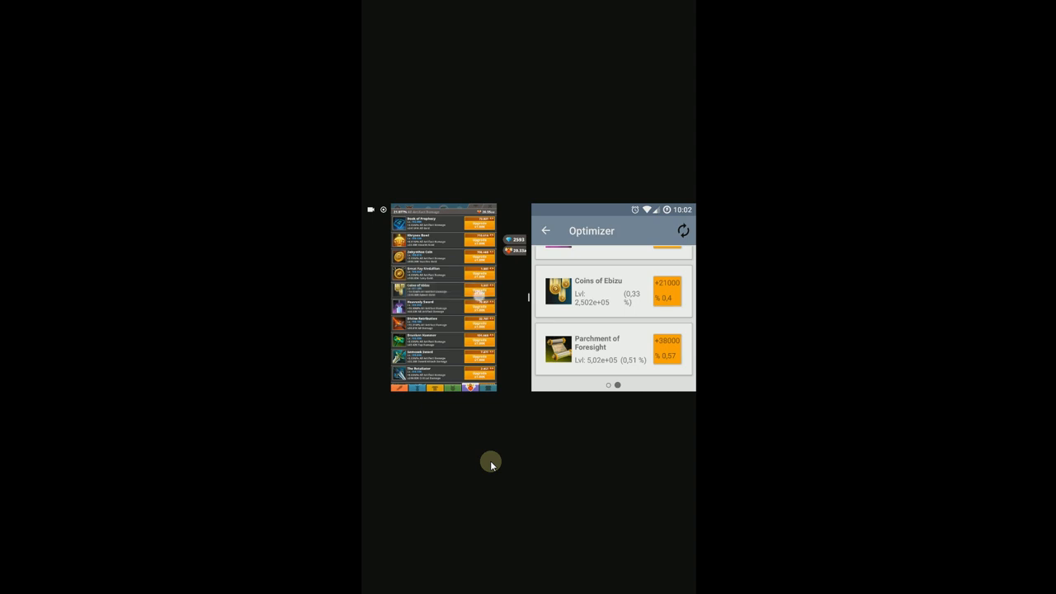
left_click(442, 290)
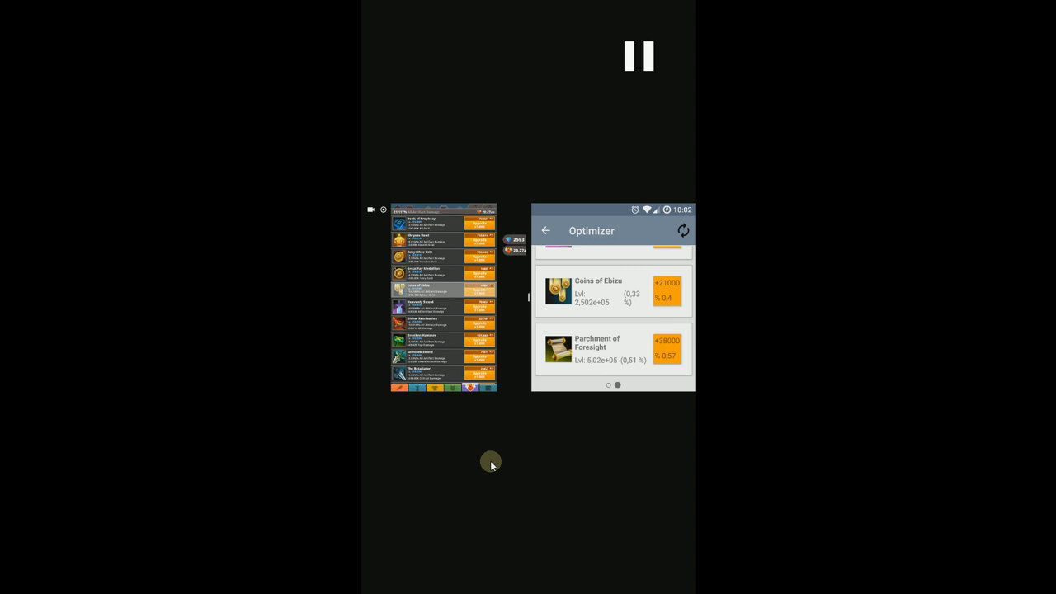
left_click(640, 56)
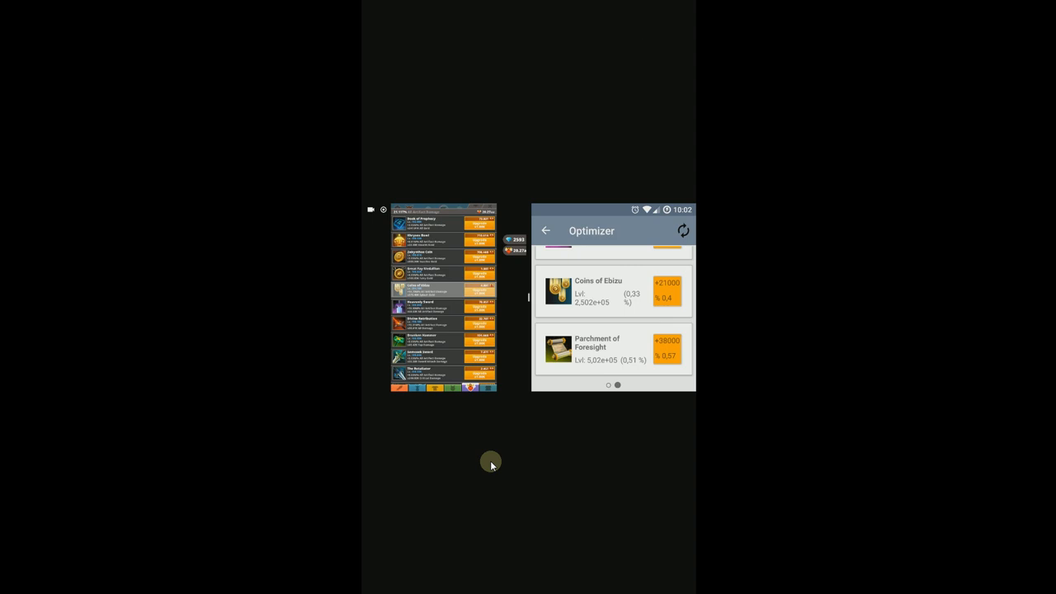
mouse_move(405, 511)
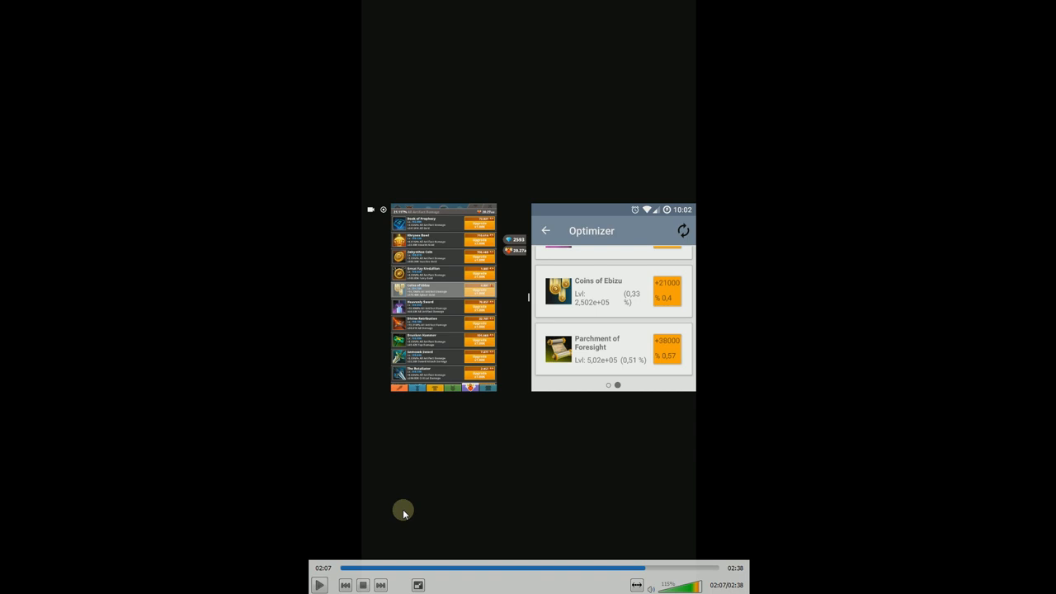